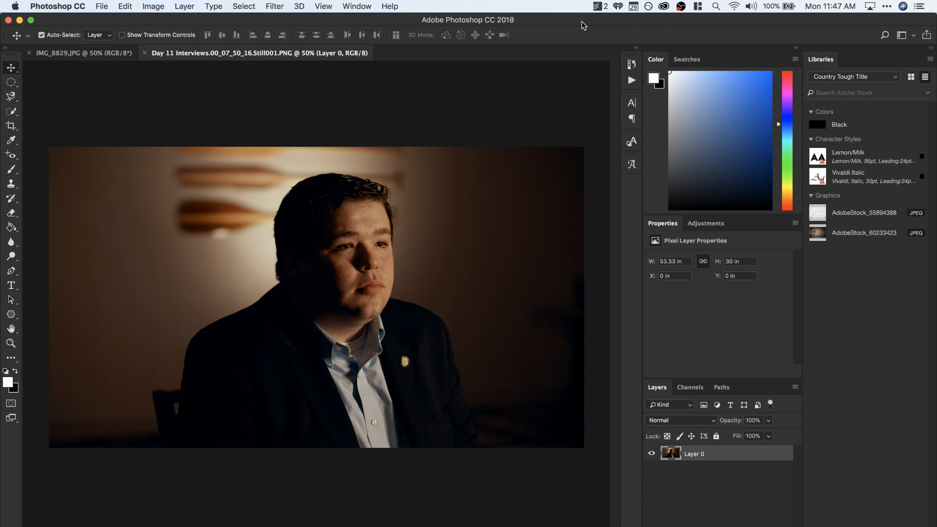
mouse_move(358, 316)
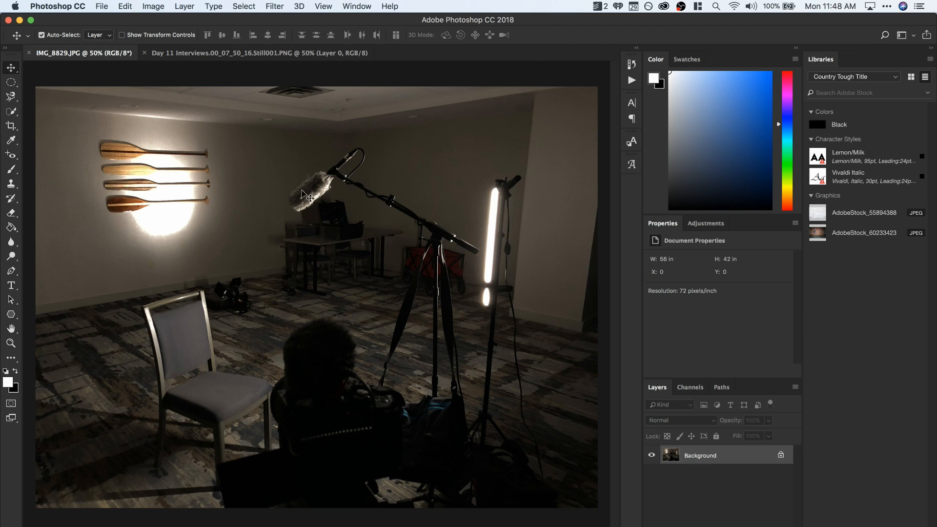
mouse_move(259, 216)
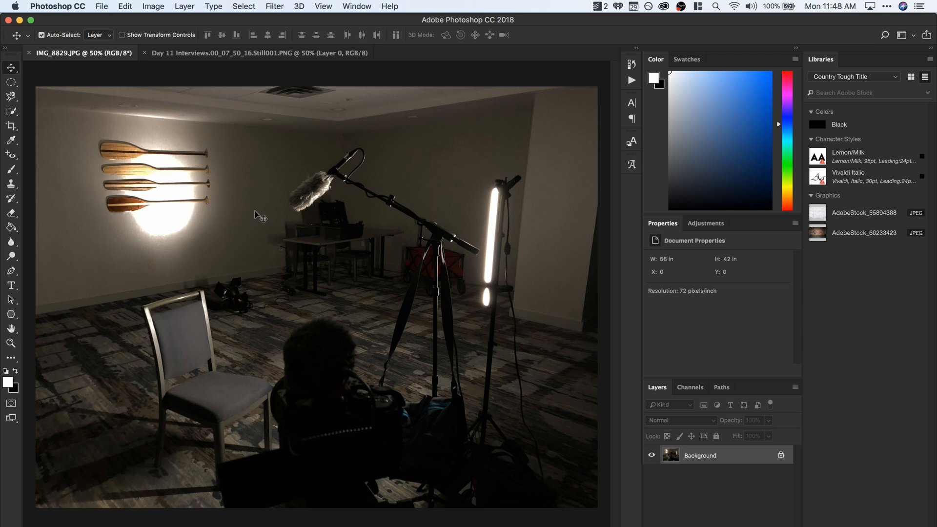
mouse_move(338, 186)
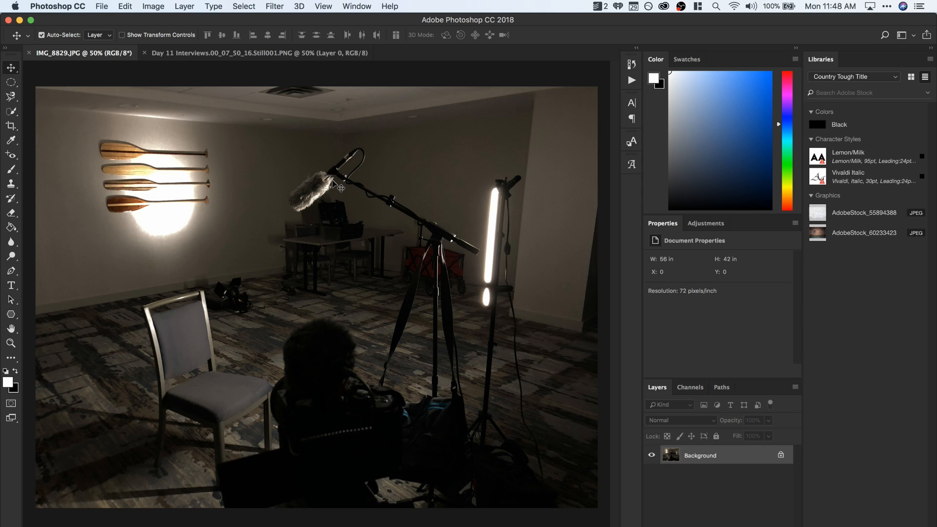
mouse_move(144, 203)
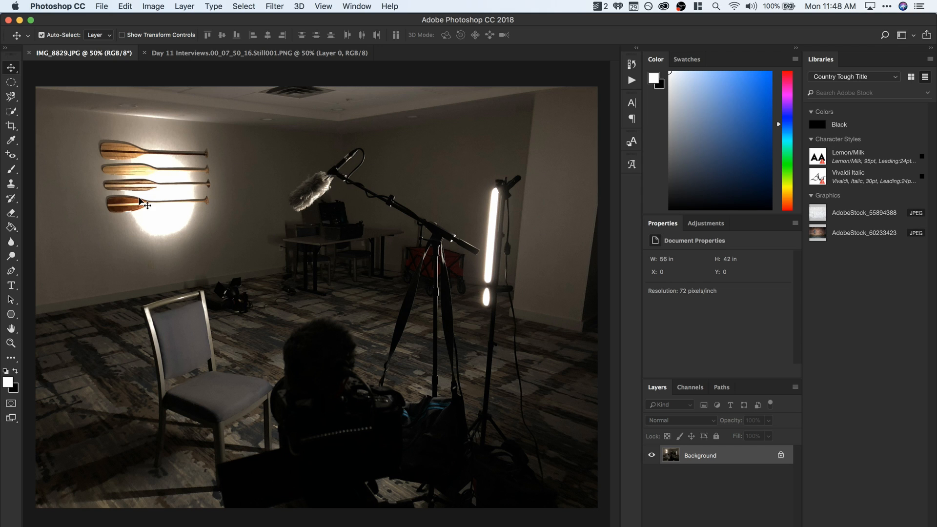
mouse_move(152, 242)
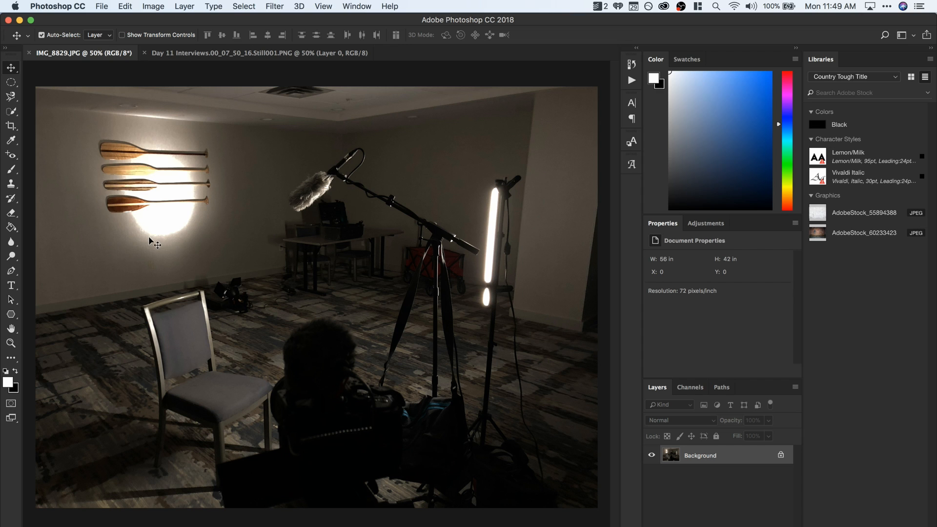
mouse_move(150, 164)
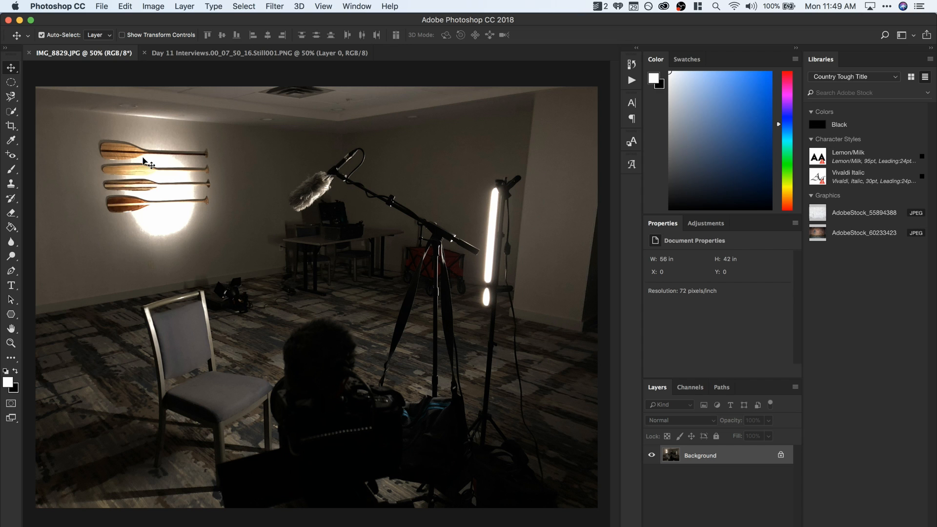
mouse_move(150, 176)
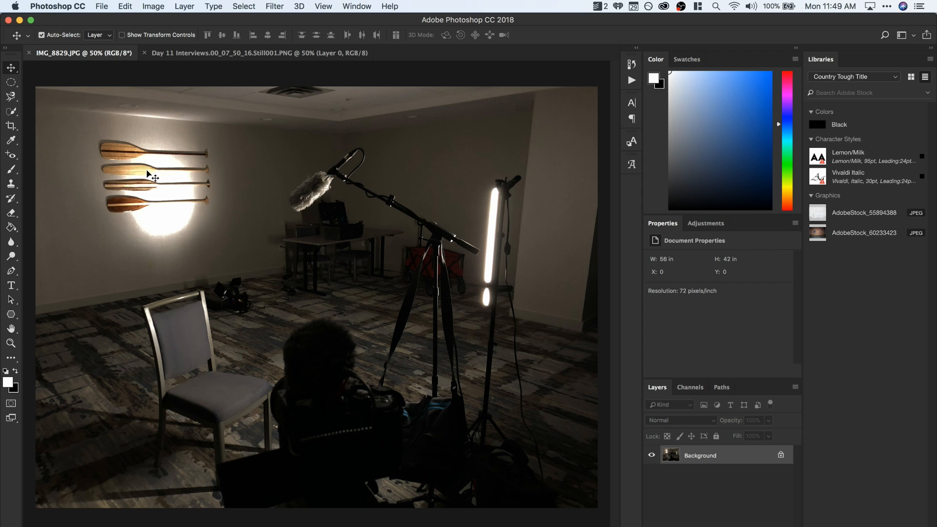
mouse_move(187, 160)
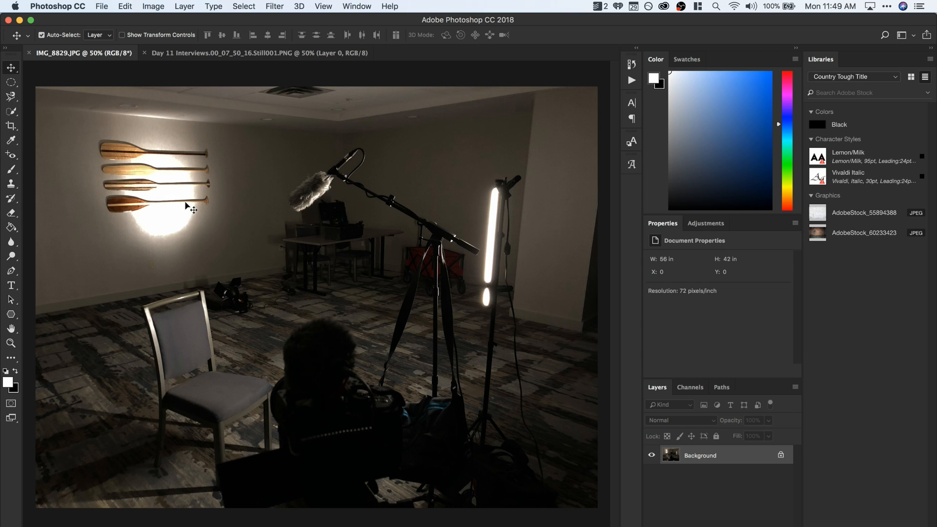
mouse_move(205, 218)
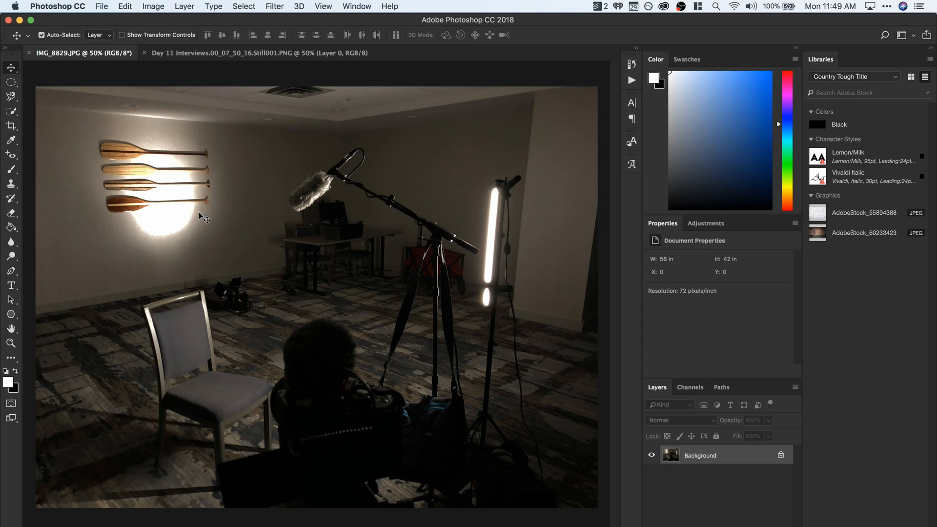
mouse_move(181, 220)
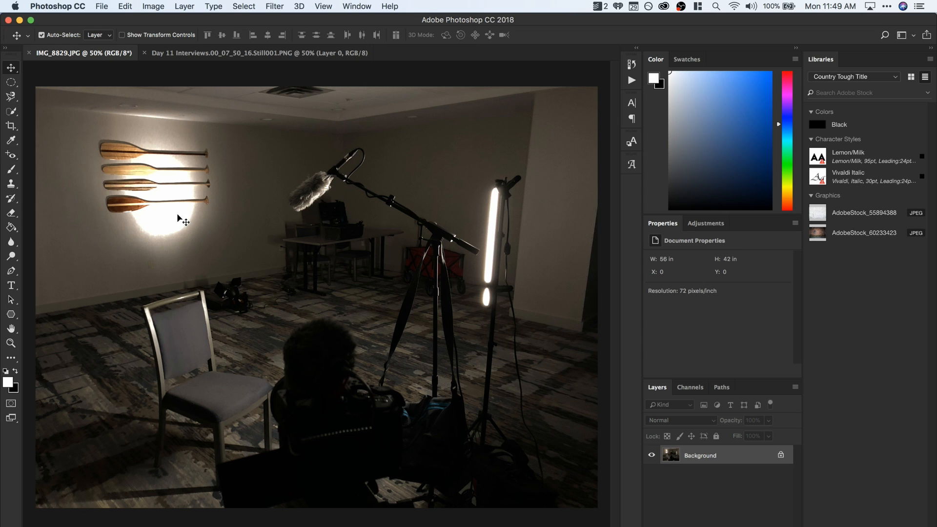
mouse_move(152, 195)
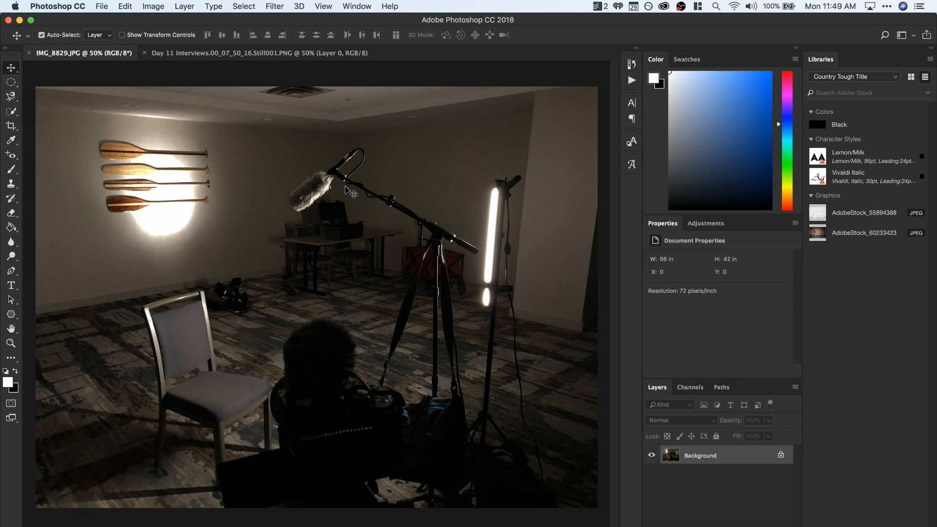
mouse_move(349, 188)
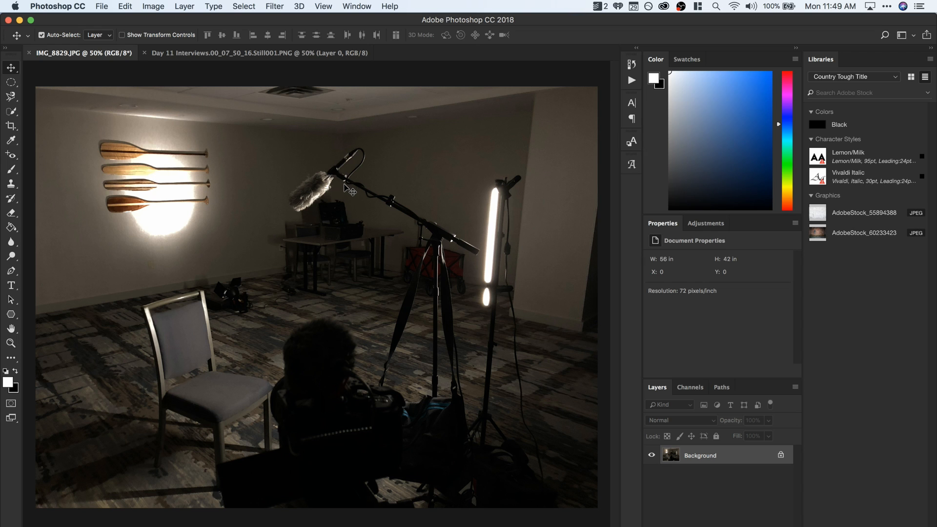
mouse_move(375, 383)
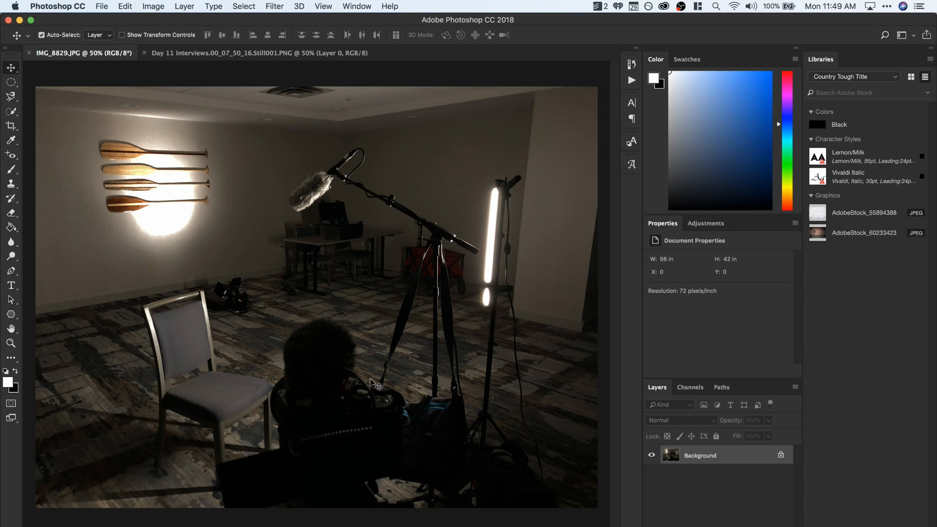
mouse_move(392, 414)
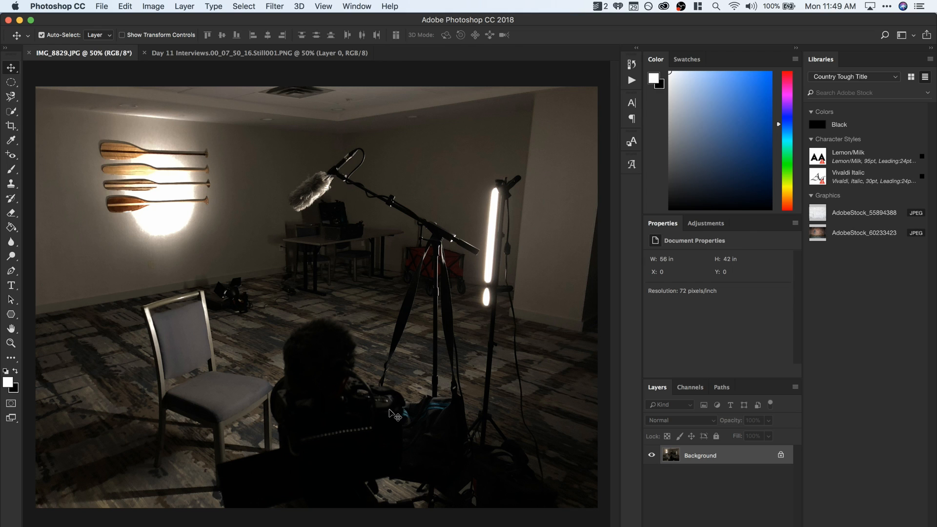
mouse_move(383, 411)
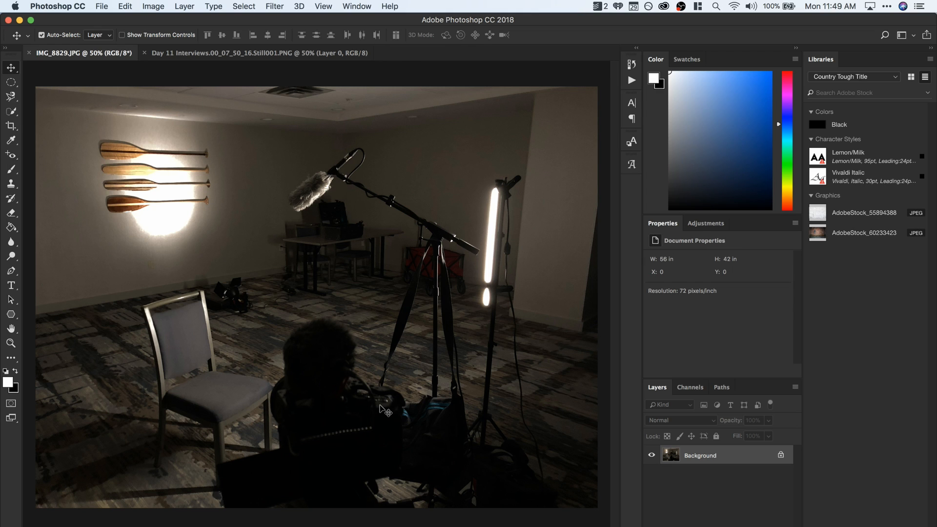
mouse_move(411, 396)
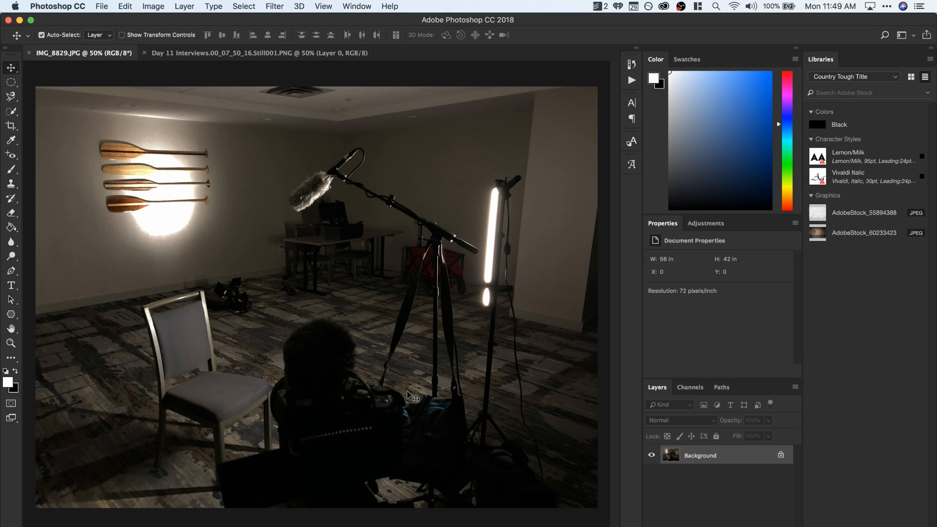
mouse_move(412, 387)
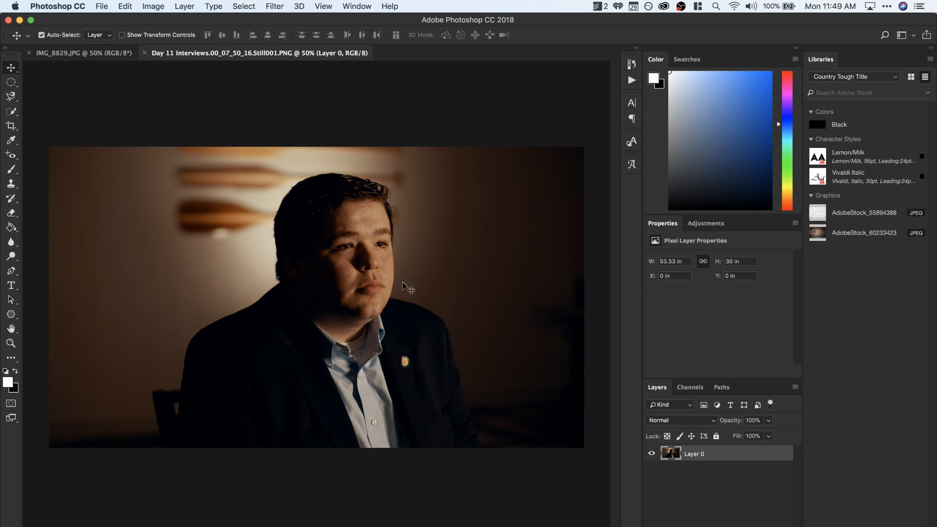
Step: Show the IMG_8829.JPG hotel-room photo with the tall light and boom microphone
left_click(84, 53)
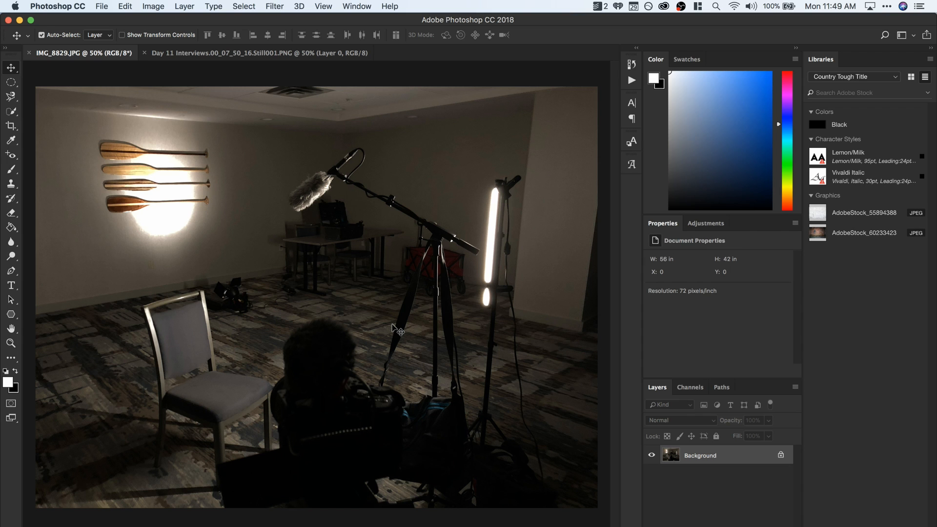
mouse_move(317, 283)
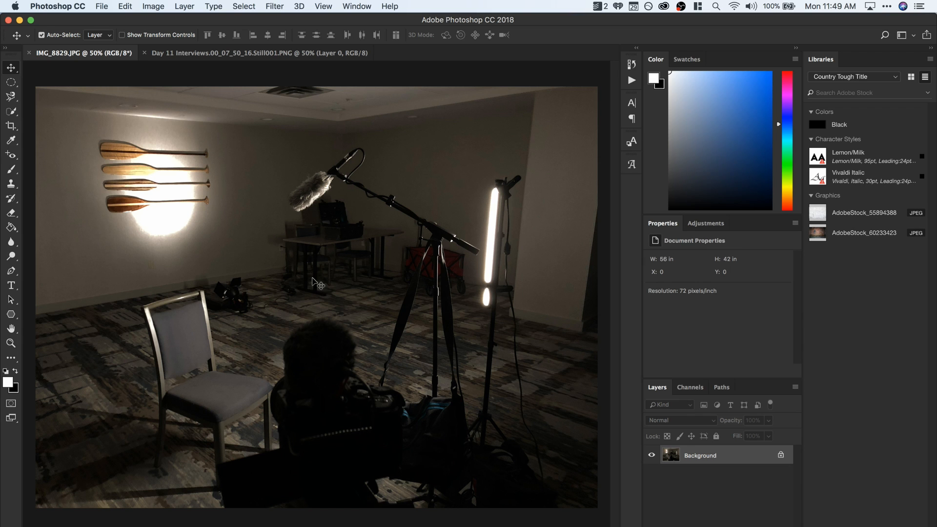
mouse_move(269, 315)
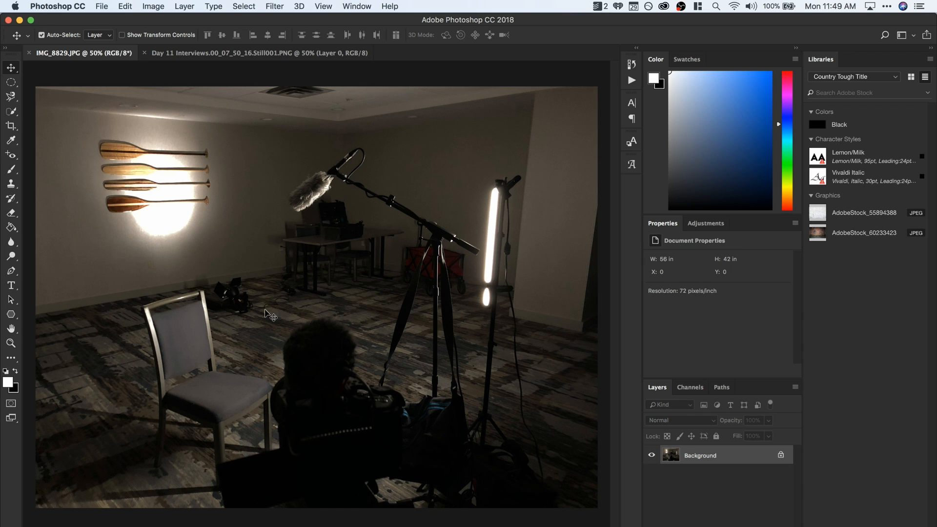
mouse_move(175, 231)
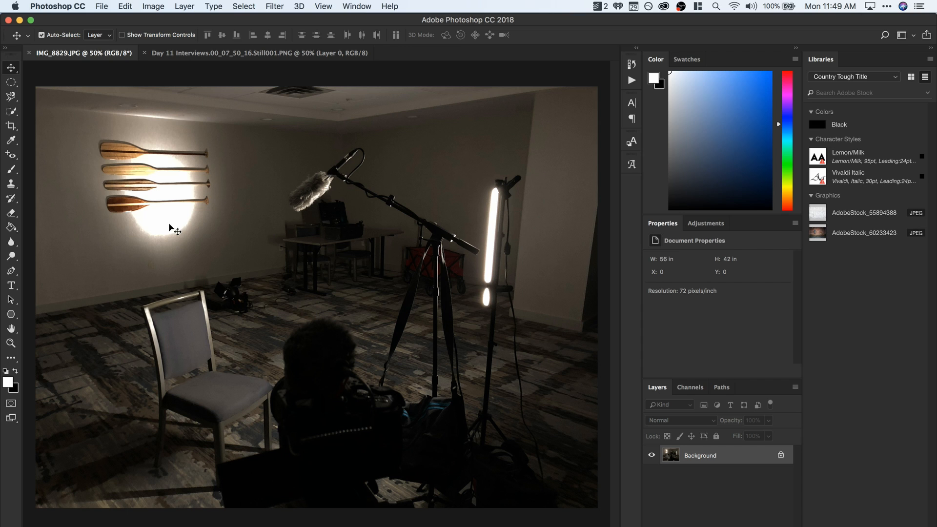
mouse_move(219, 315)
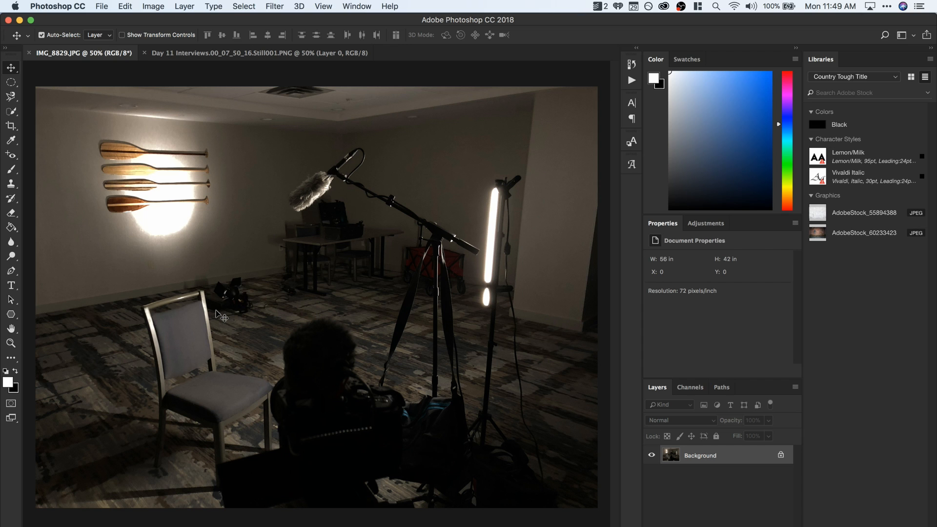
mouse_move(432, 169)
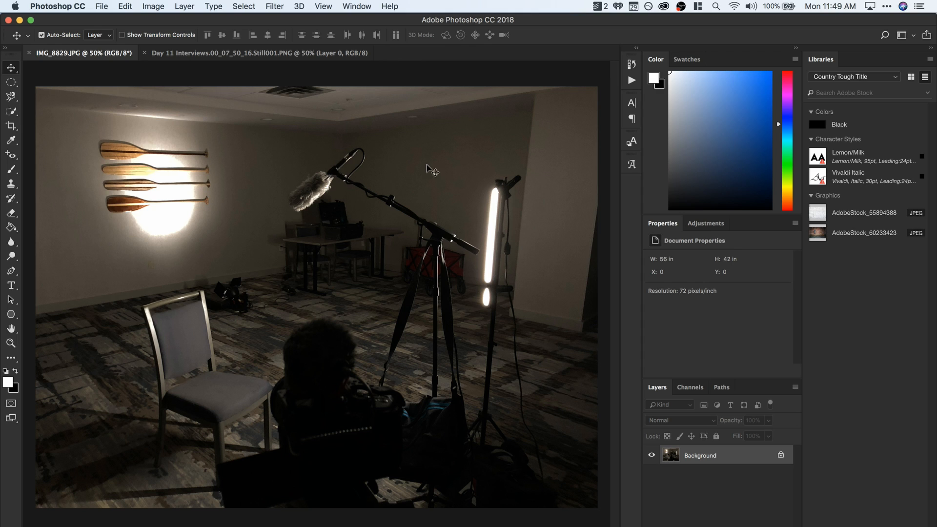
mouse_move(504, 233)
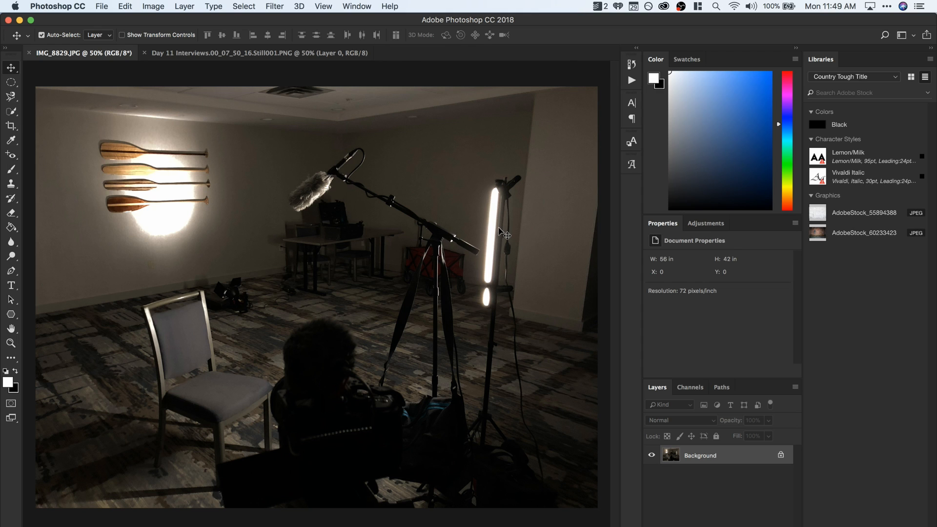
mouse_move(489, 273)
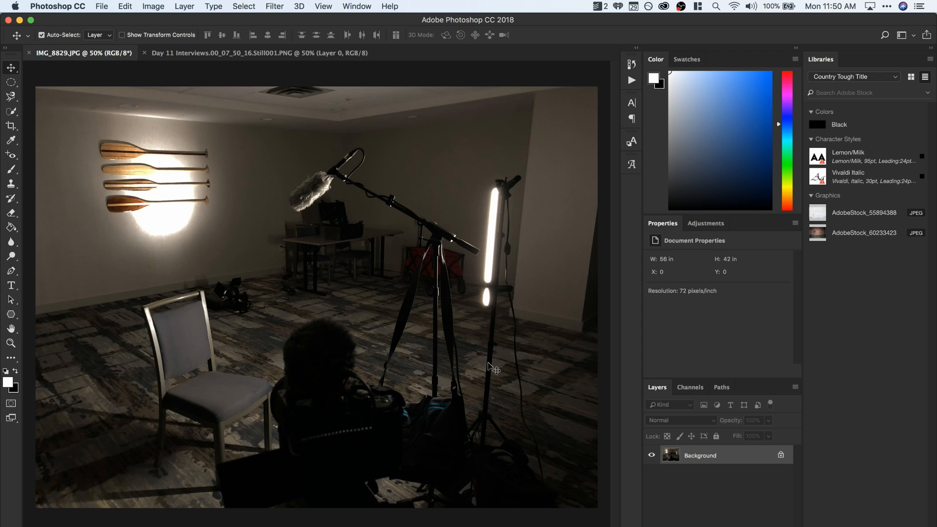
mouse_move(507, 355)
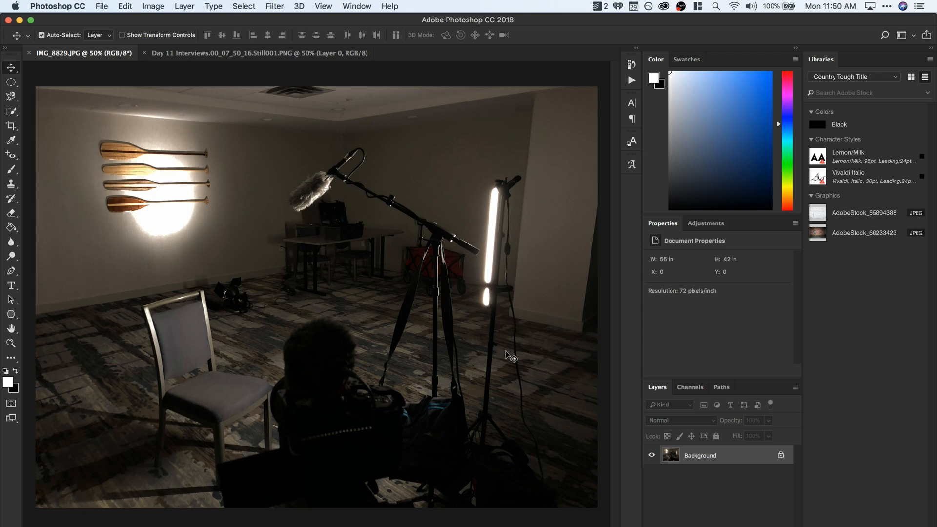
mouse_move(502, 207)
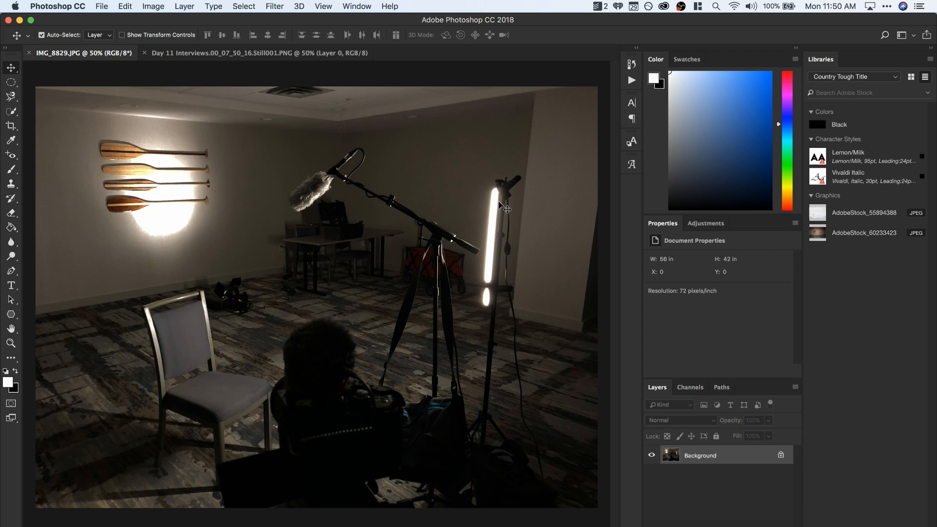
mouse_move(333, 354)
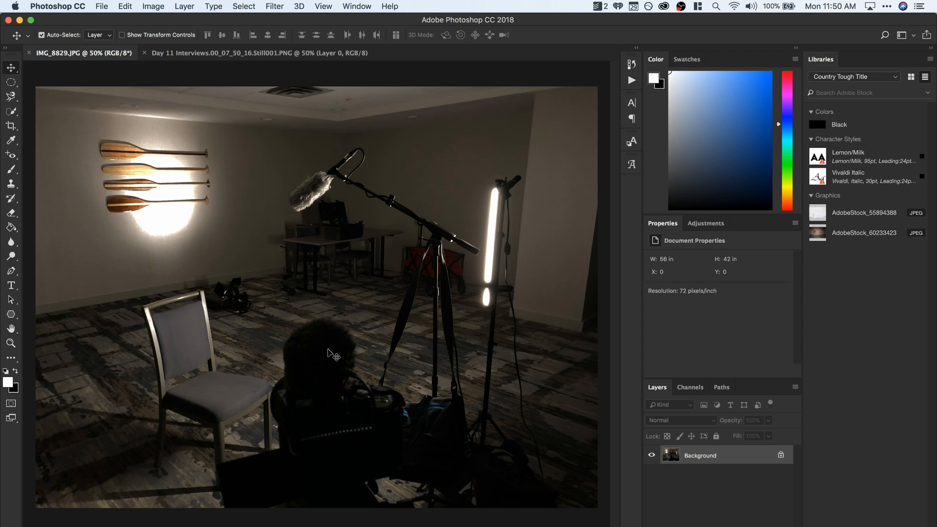
mouse_move(612, 488)
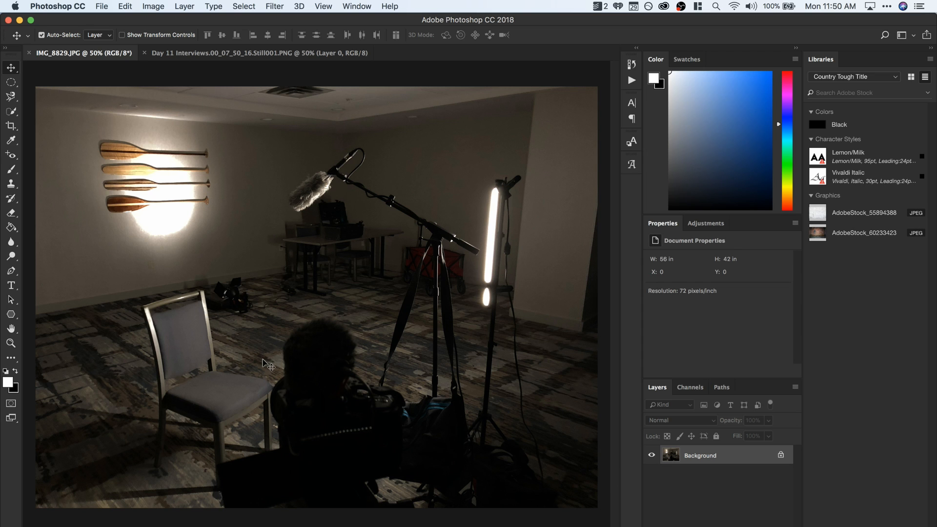
mouse_move(305, 388)
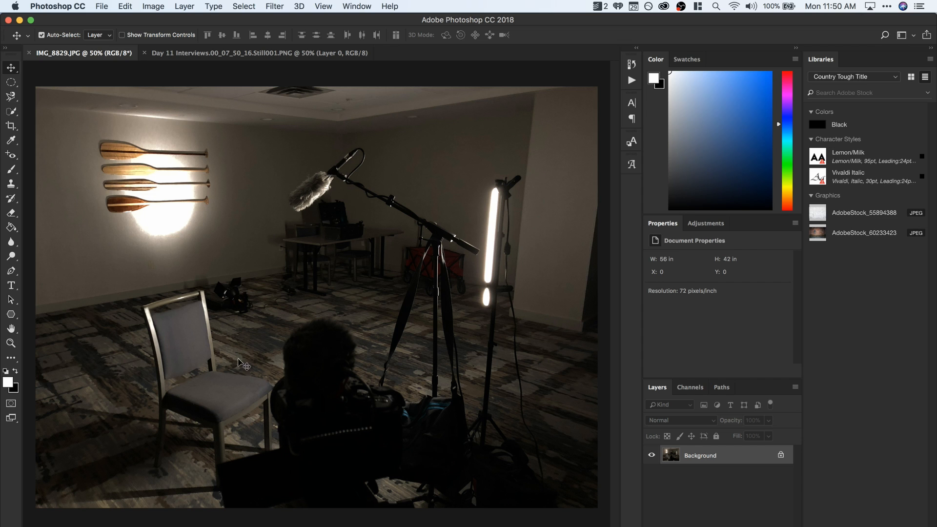
mouse_move(523, 214)
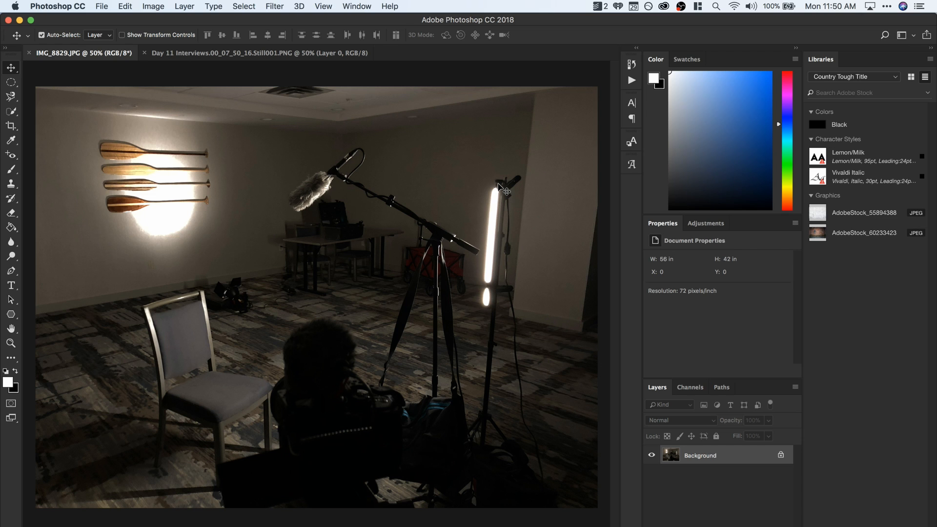
mouse_move(529, 210)
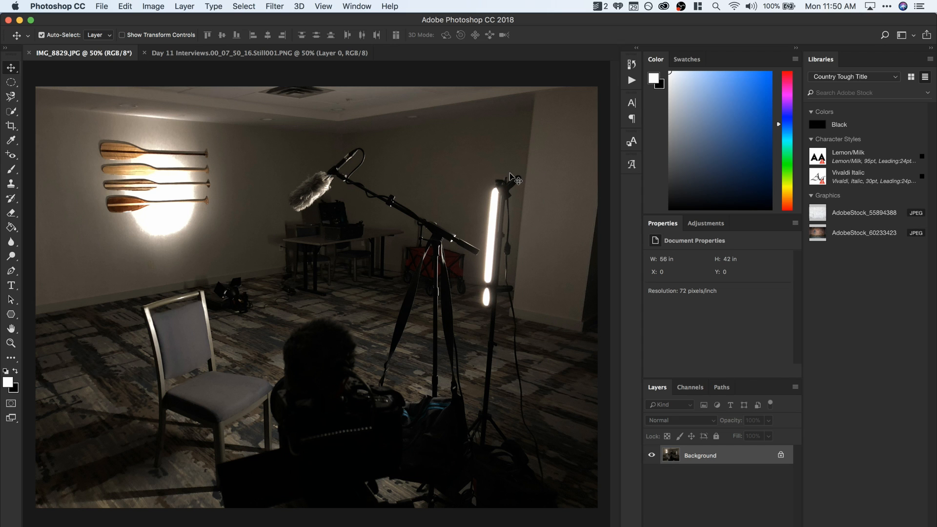
mouse_move(489, 262)
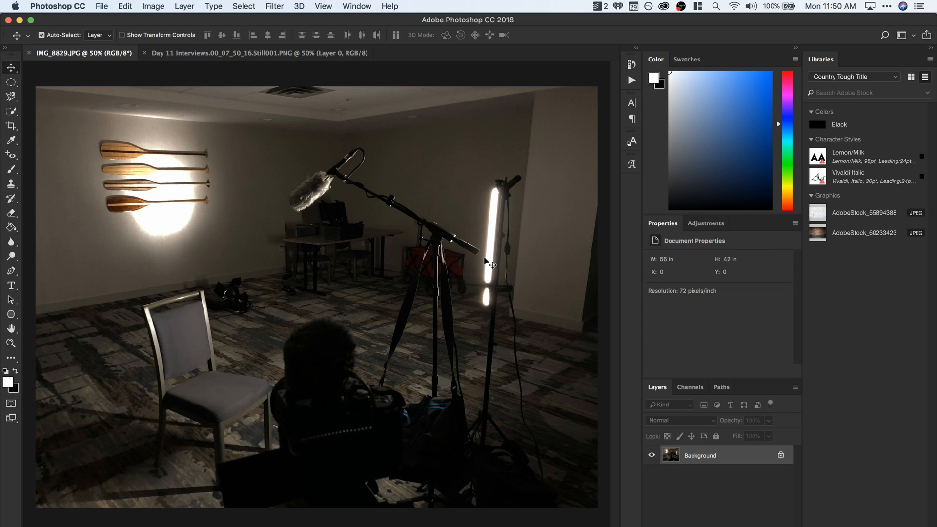
Step: Flip between the Day 11 Interviews still and IMG_8829.JPG several times, ending on the interview still
left_click(258, 52)
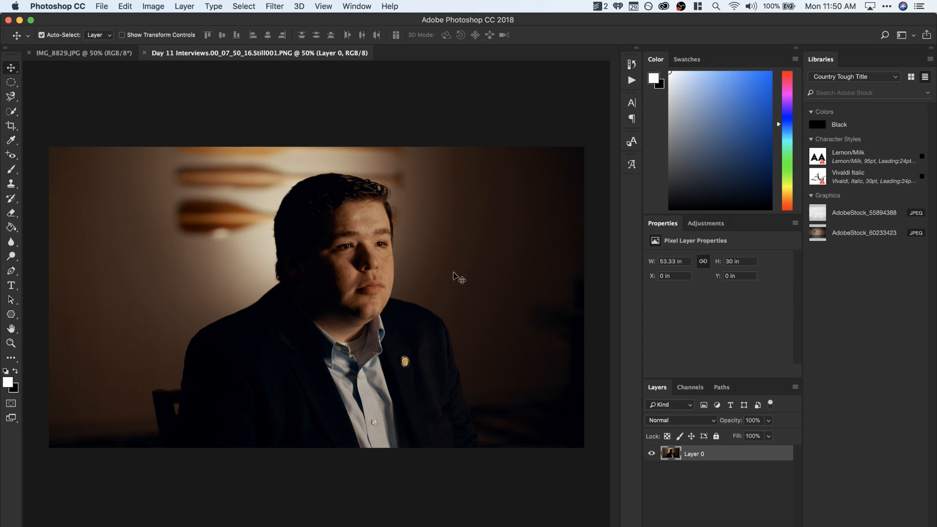
mouse_move(467, 267)
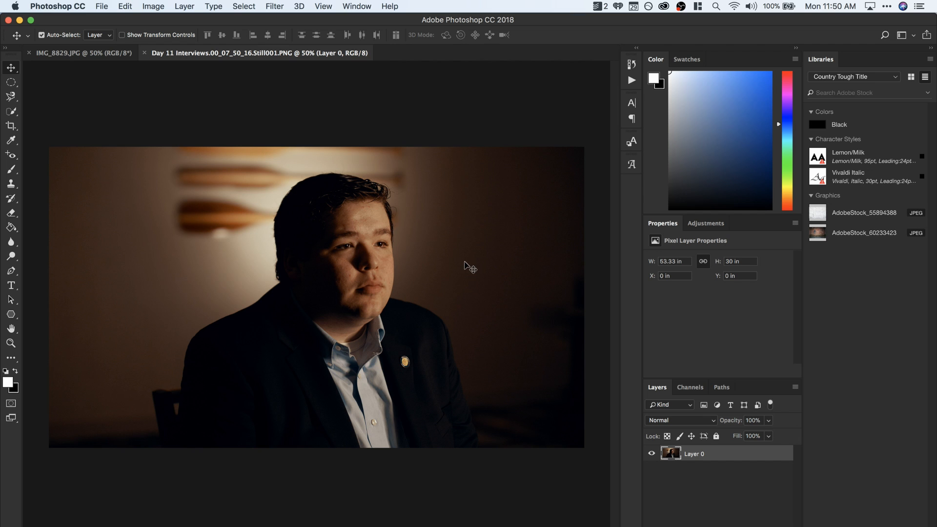
mouse_move(363, 260)
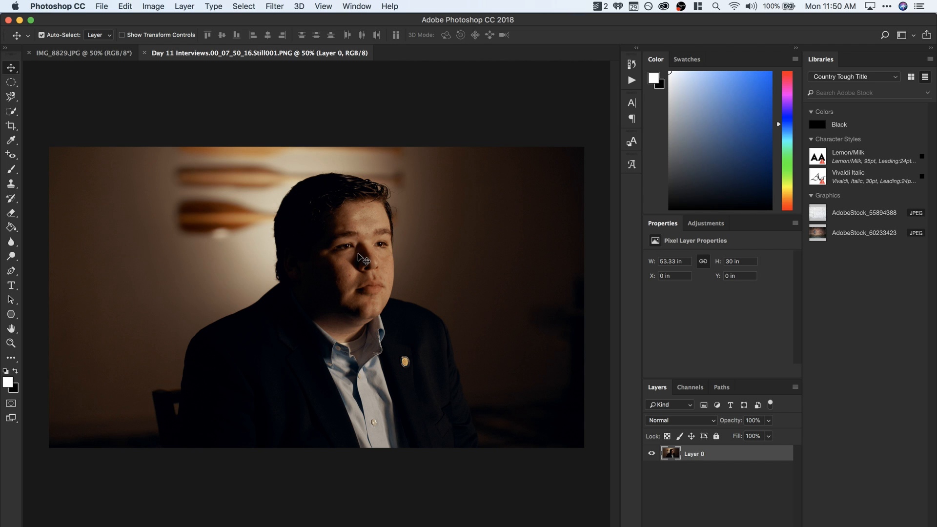
mouse_move(401, 217)
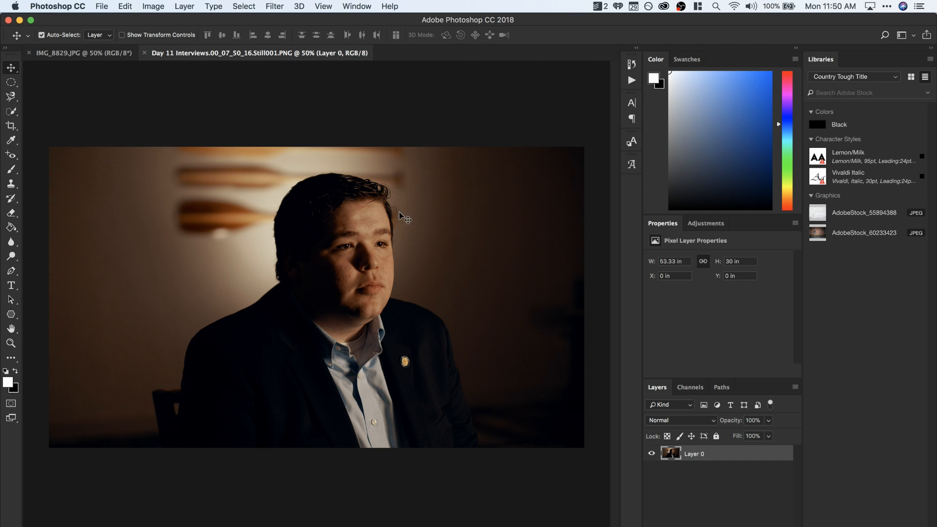
left_click(81, 53)
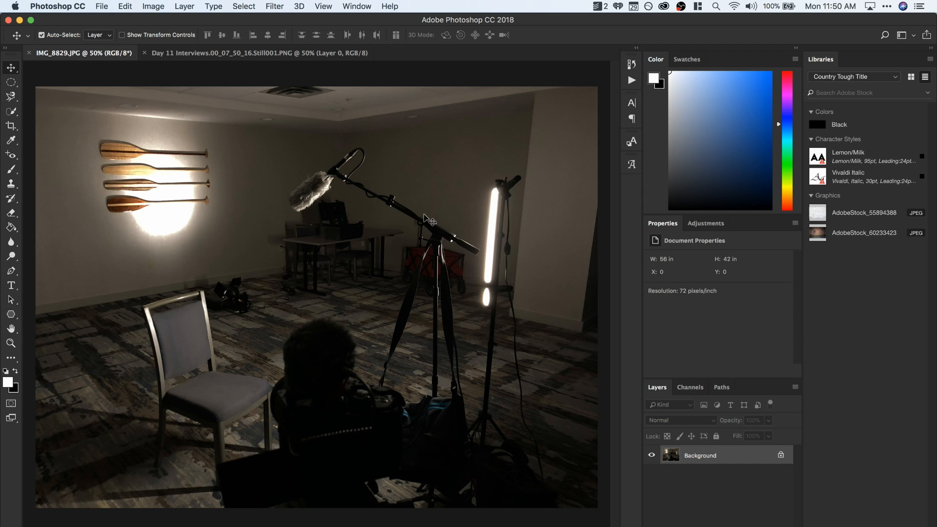
mouse_move(503, 282)
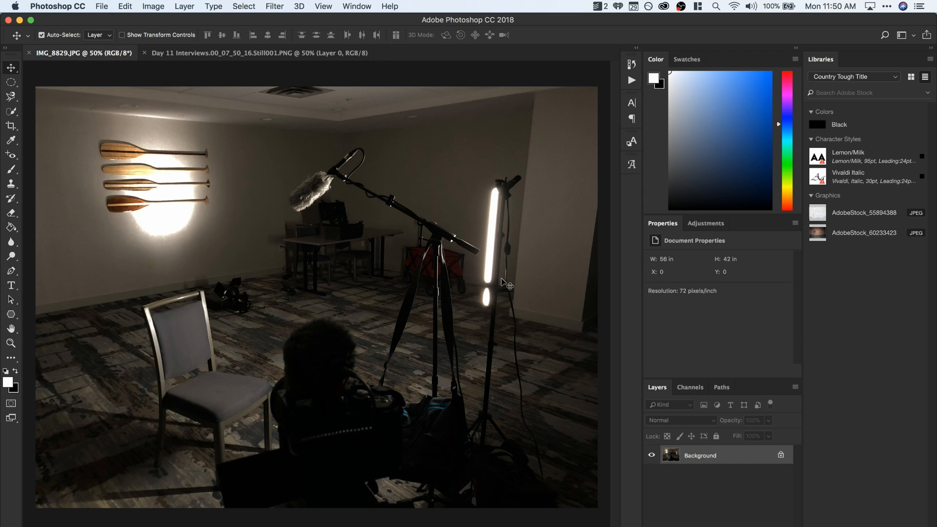
left_click(258, 53)
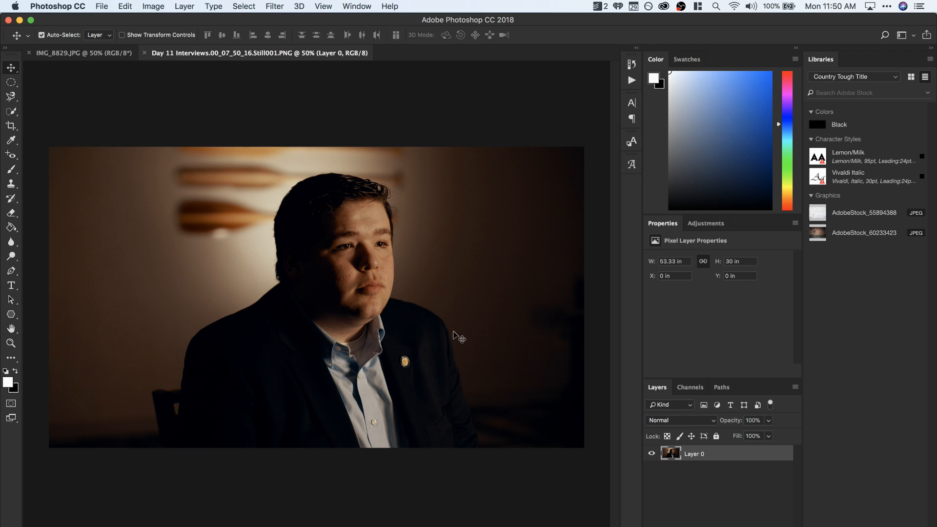
mouse_move(455, 300)
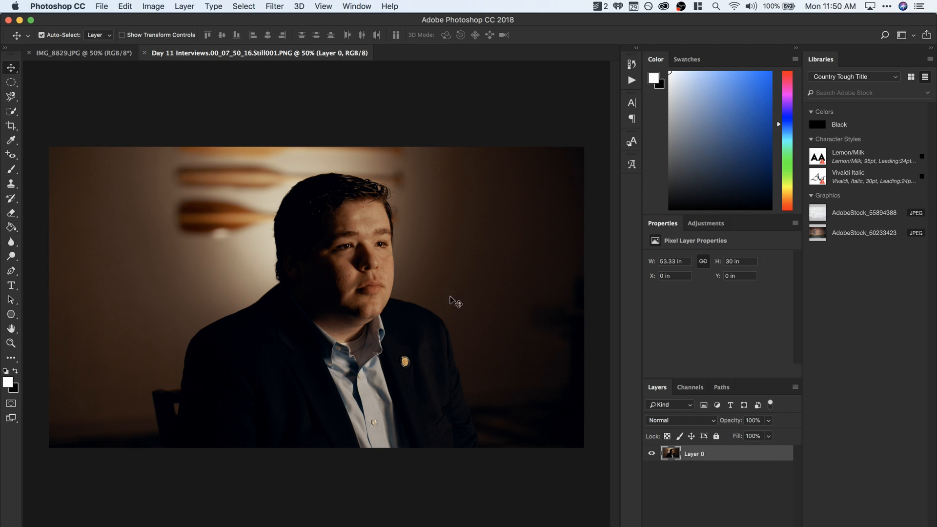
mouse_move(351, 228)
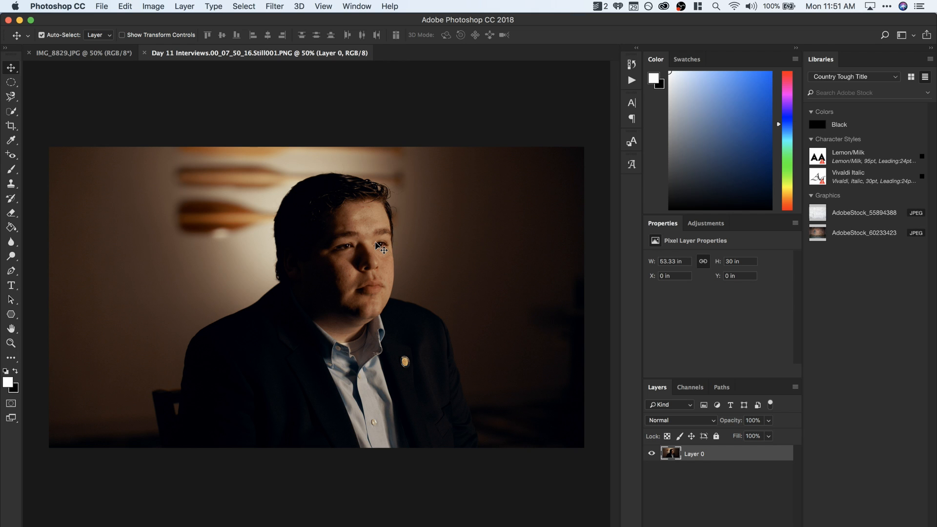
mouse_move(347, 191)
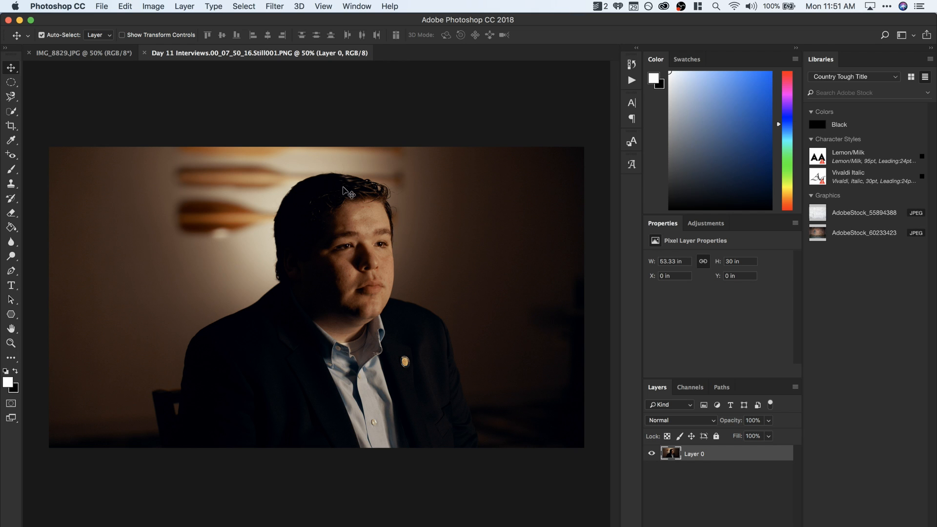
mouse_move(528, 201)
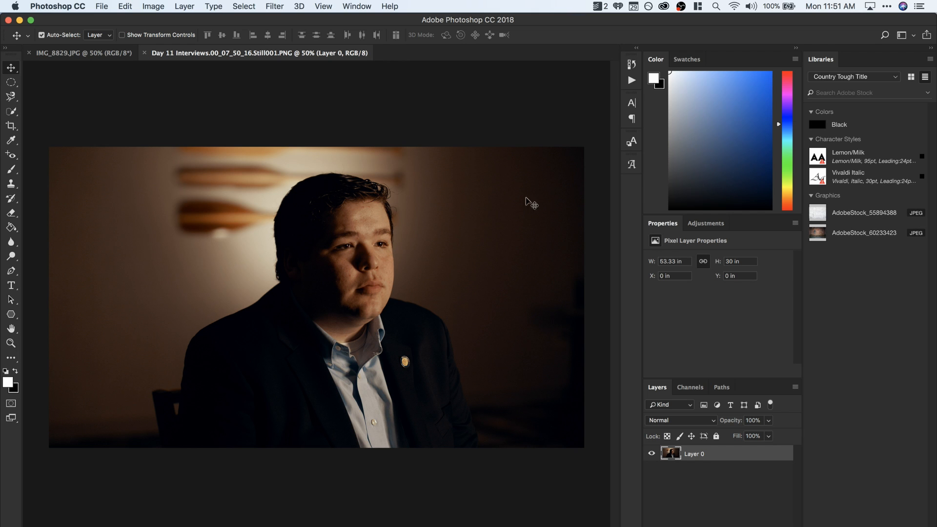
left_click(81, 53)
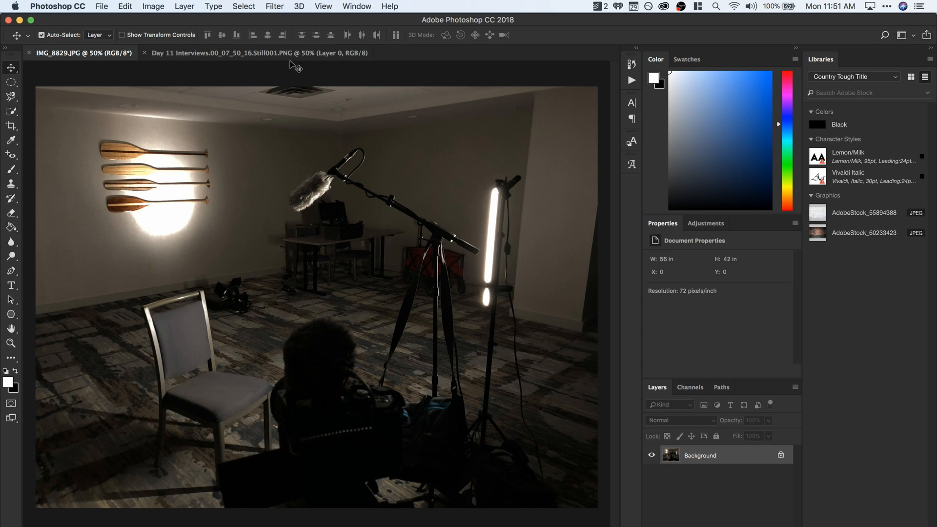
left_click(258, 52)
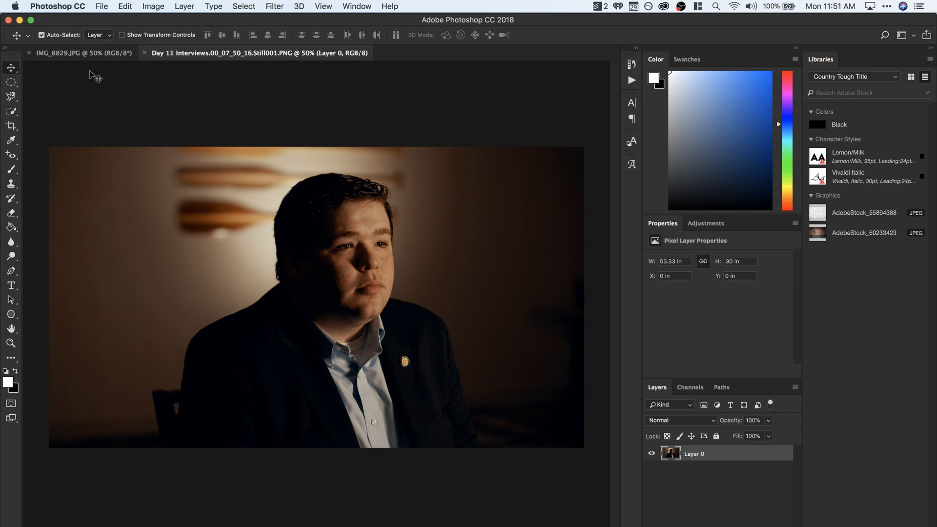
left_click(82, 52)
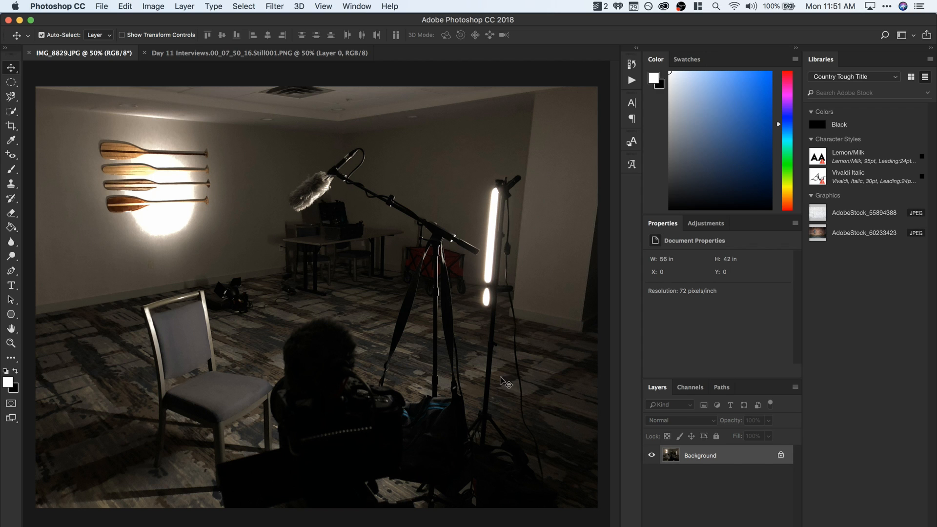
mouse_move(353, 402)
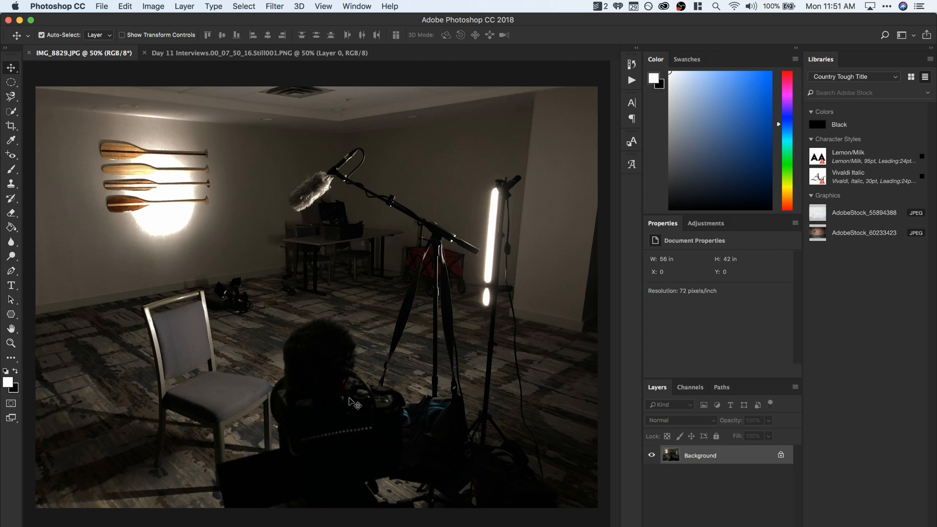
mouse_move(125, 278)
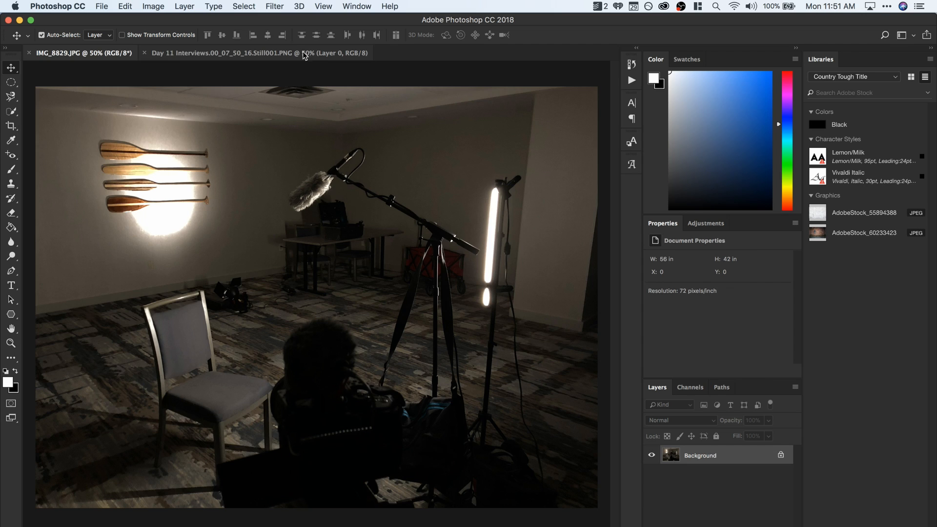
left_click(256, 53)
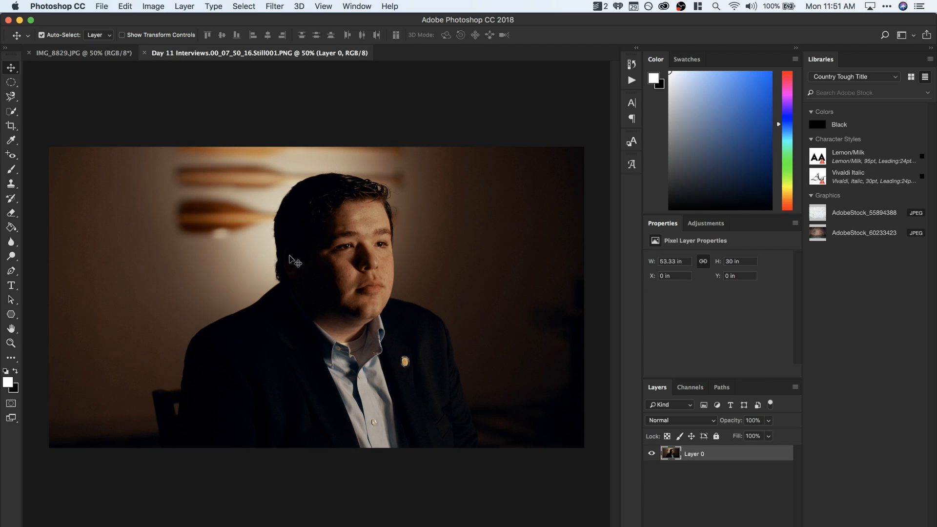
mouse_move(332, 249)
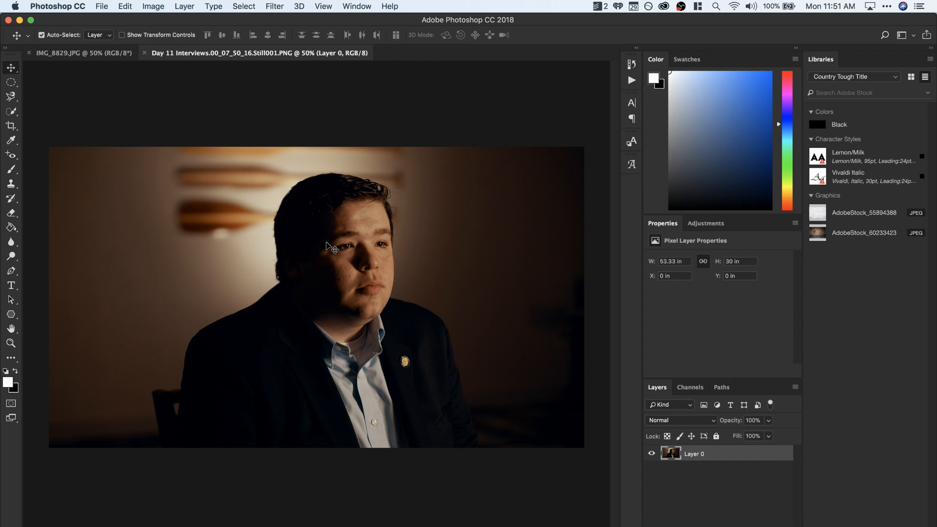
mouse_move(358, 253)
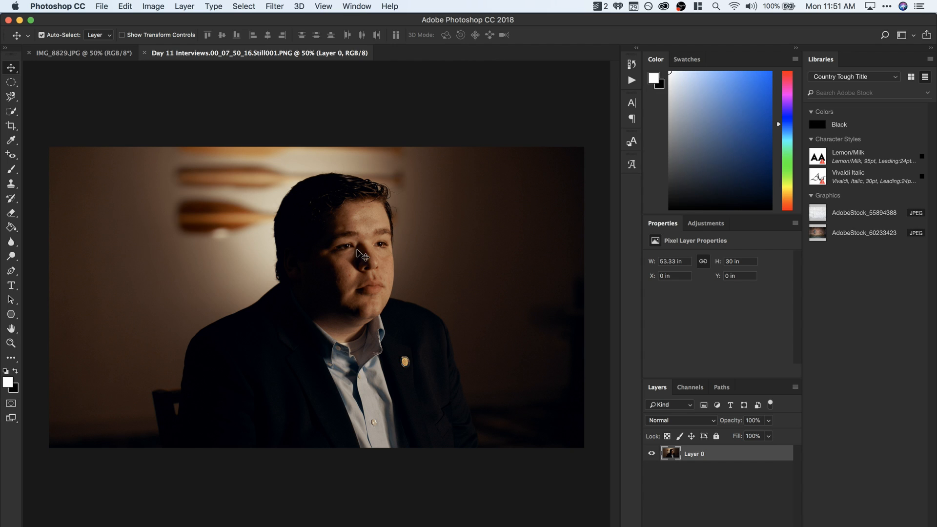
mouse_move(355, 264)
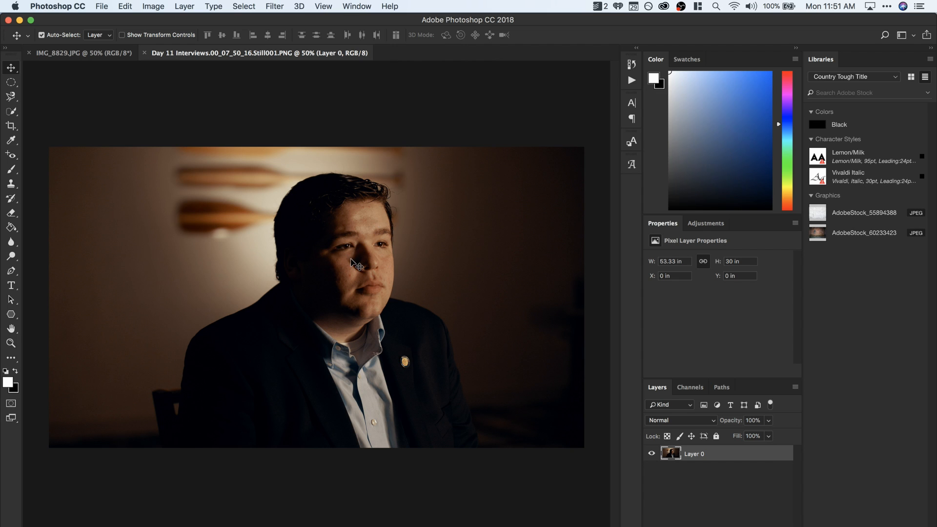
mouse_move(376, 200)
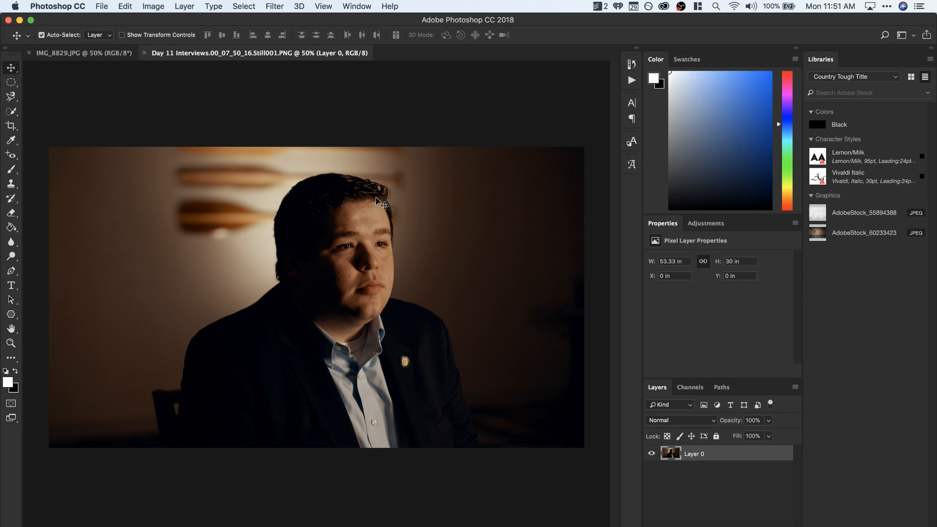
mouse_move(381, 253)
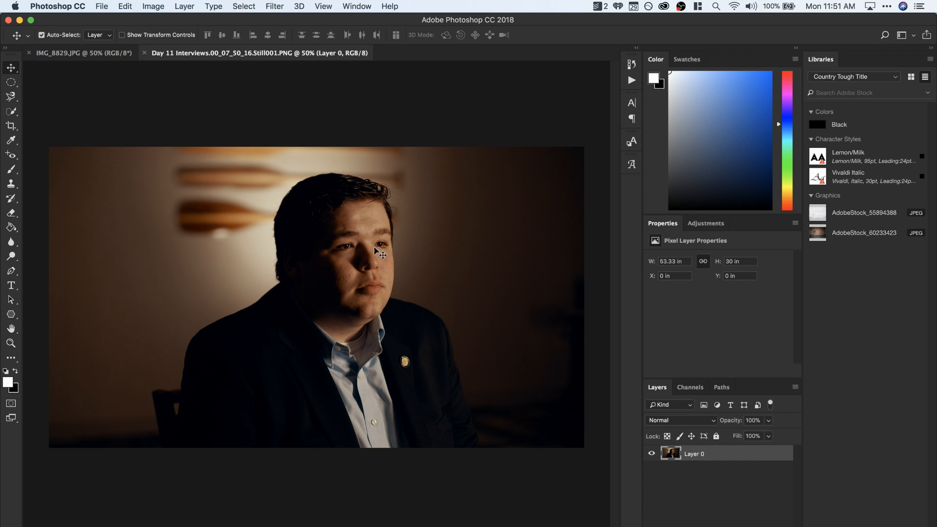
mouse_move(465, 233)
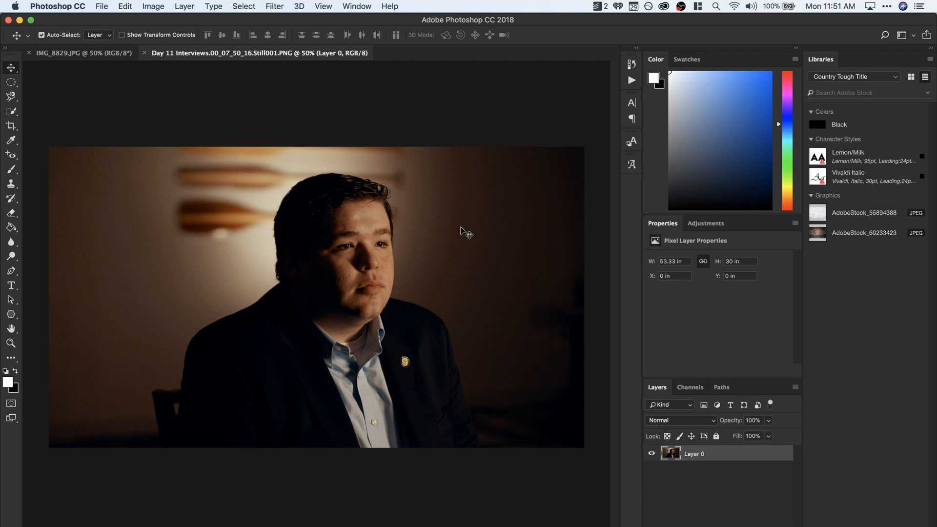
mouse_move(385, 176)
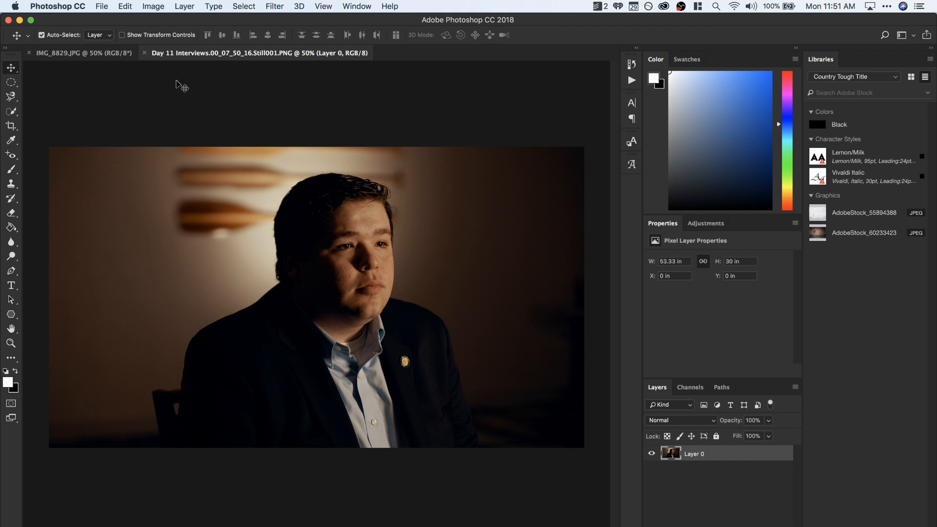
left_click(81, 52)
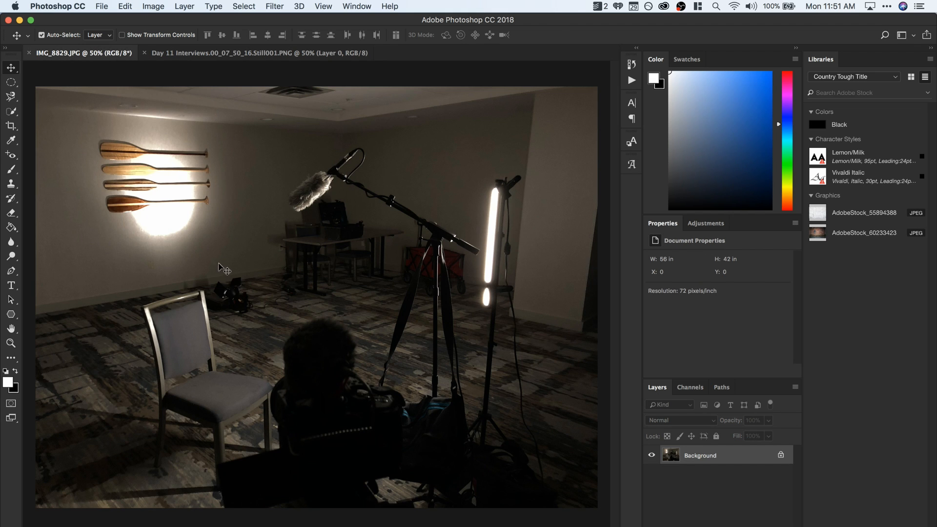
mouse_move(151, 212)
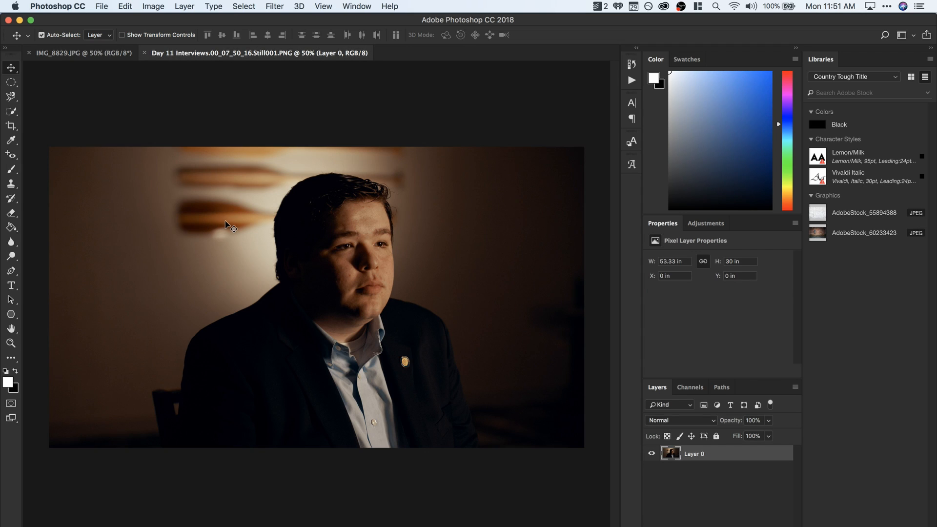
mouse_move(303, 245)
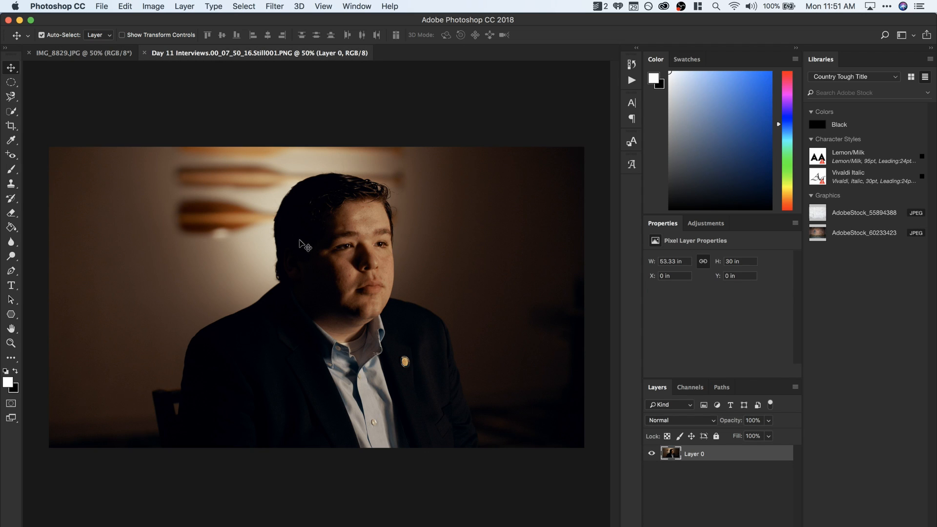
mouse_move(240, 158)
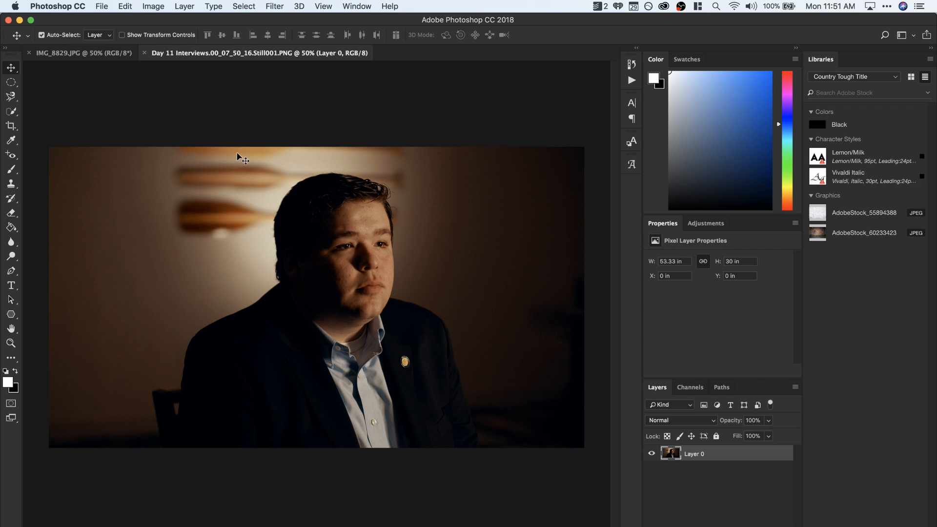
mouse_move(340, 276)
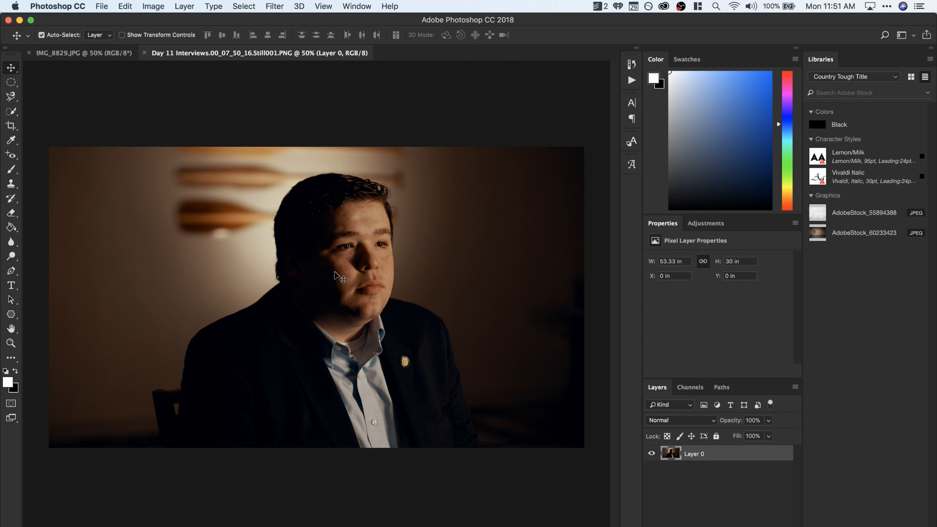
mouse_move(146, 166)
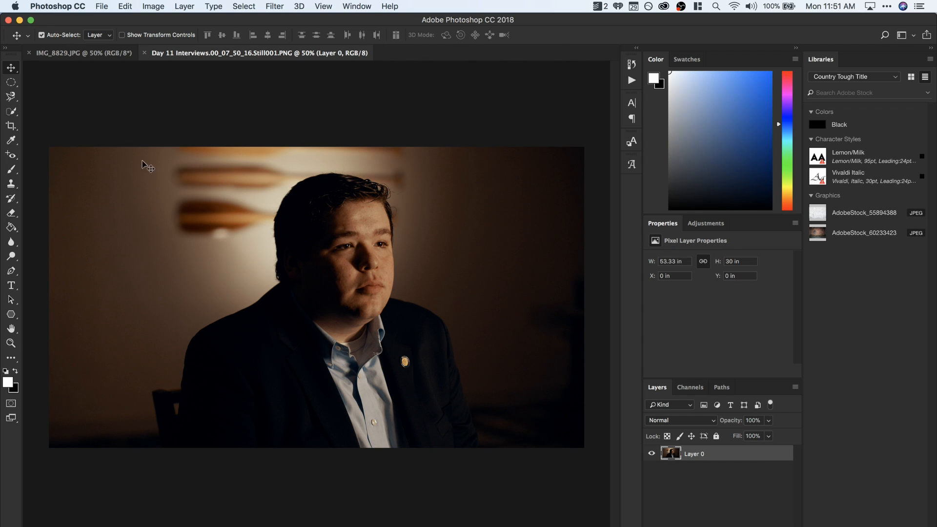
mouse_move(154, 190)
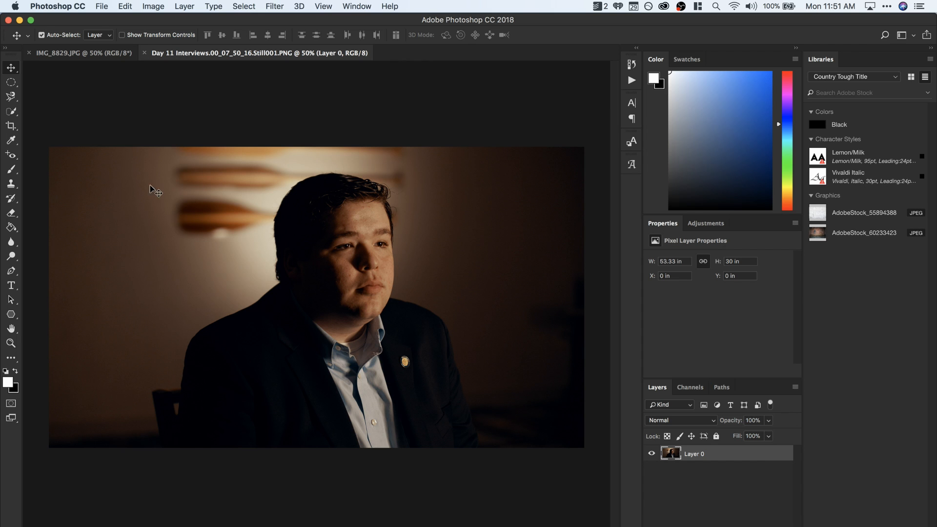
mouse_move(375, 250)
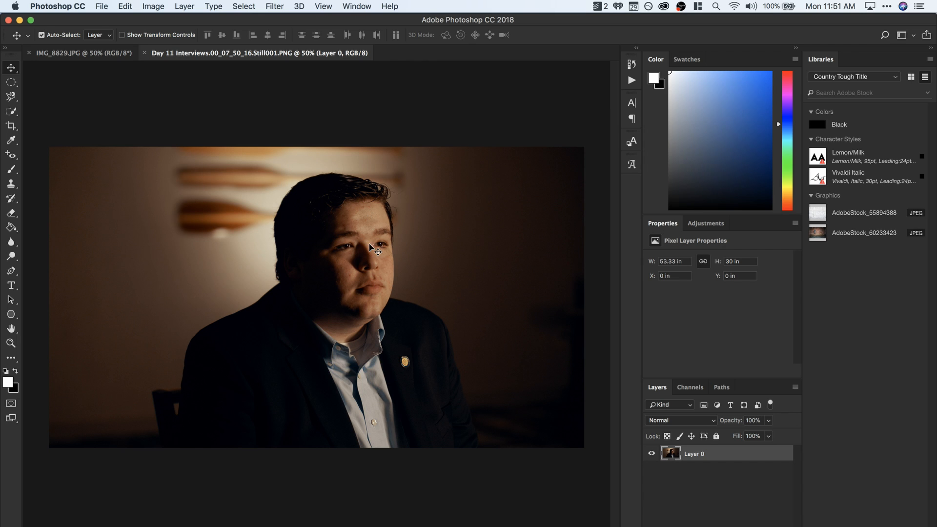
mouse_move(298, 267)
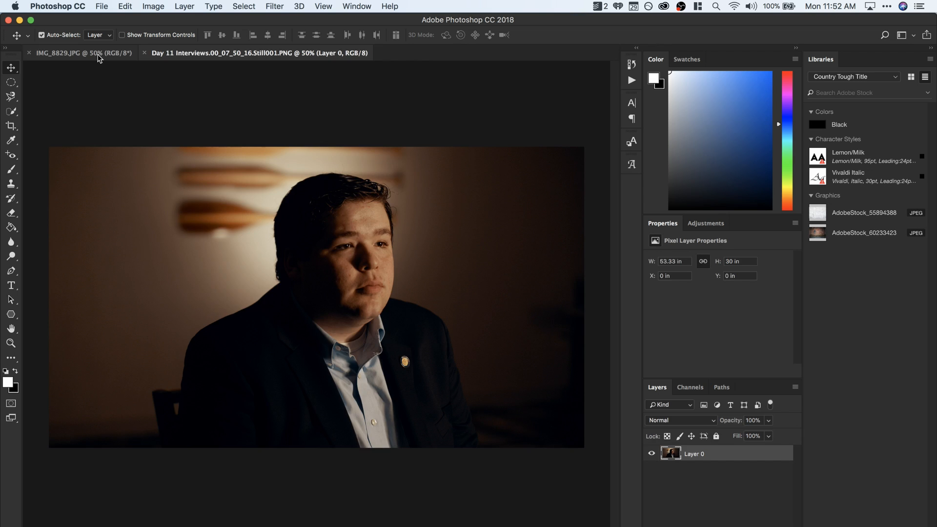
left_click(260, 52)
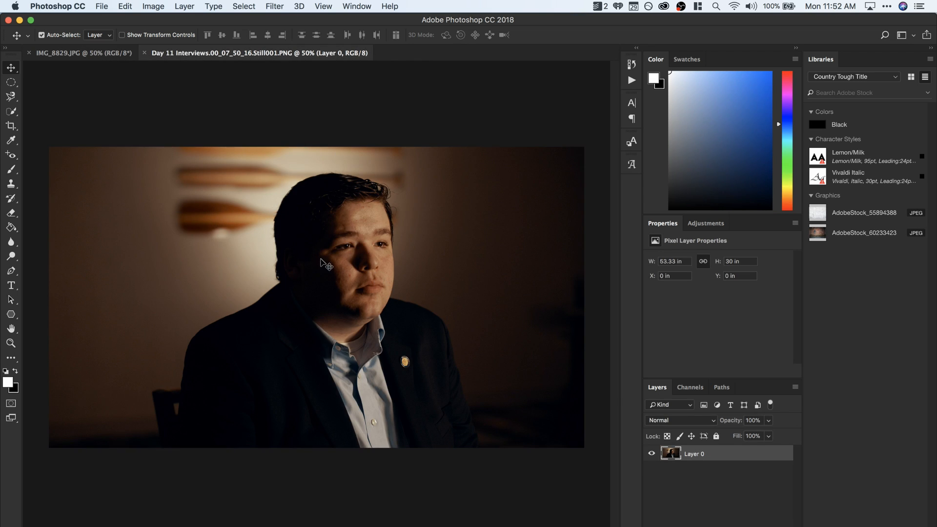
left_click(81, 53)
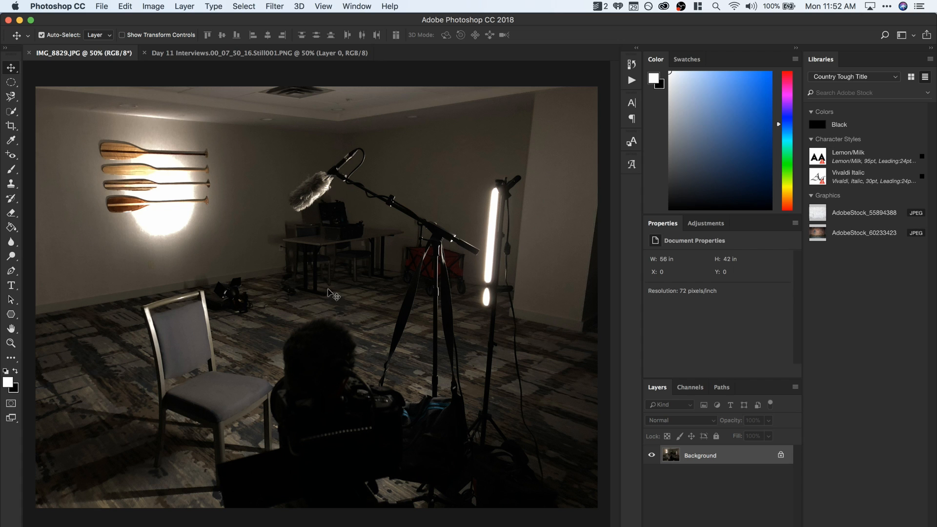
mouse_move(505, 309)
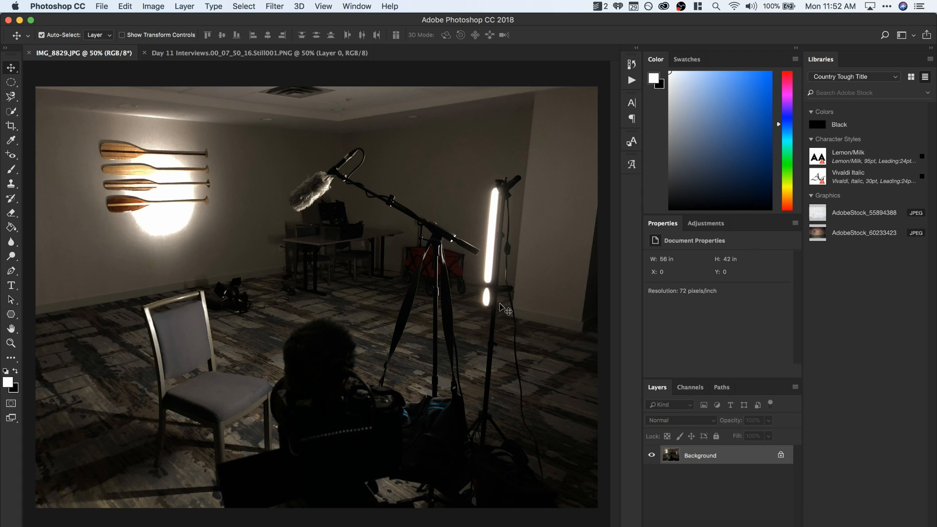
mouse_move(488, 170)
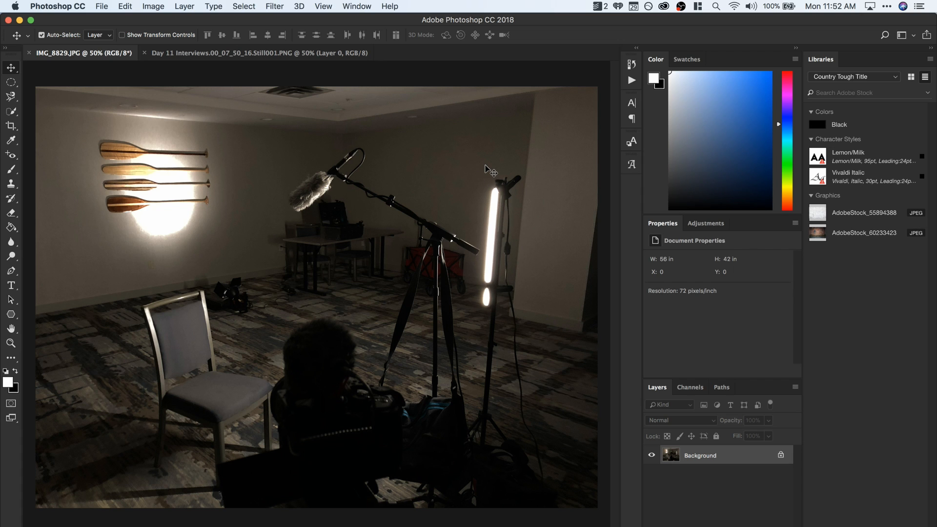
mouse_move(238, 296)
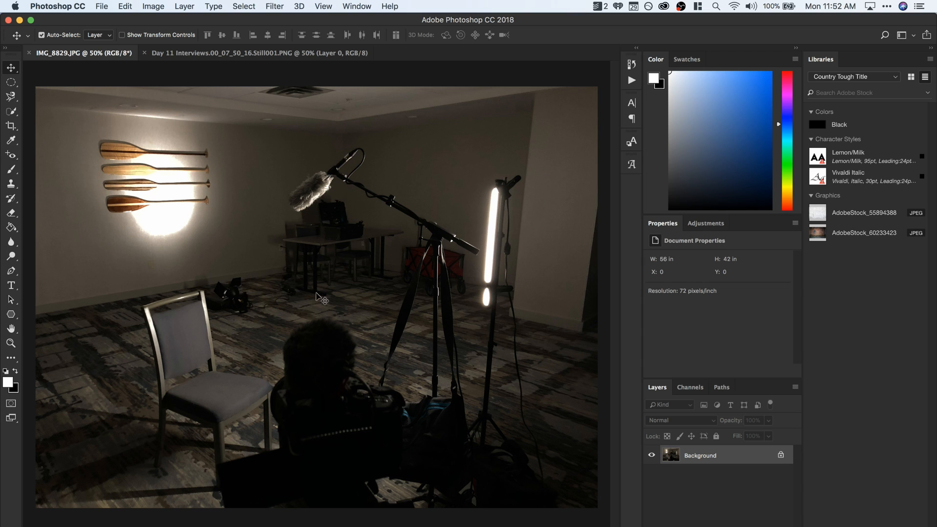
mouse_move(424, 289)
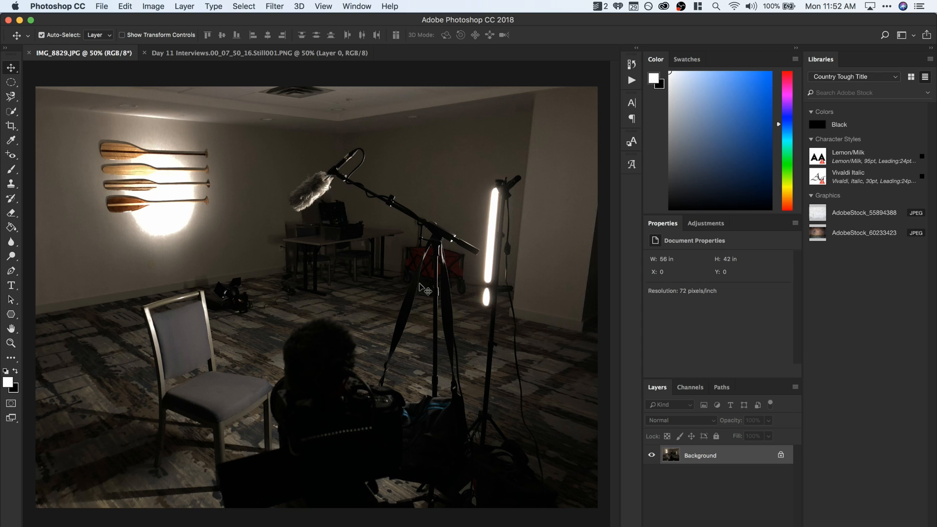
mouse_move(194, 276)
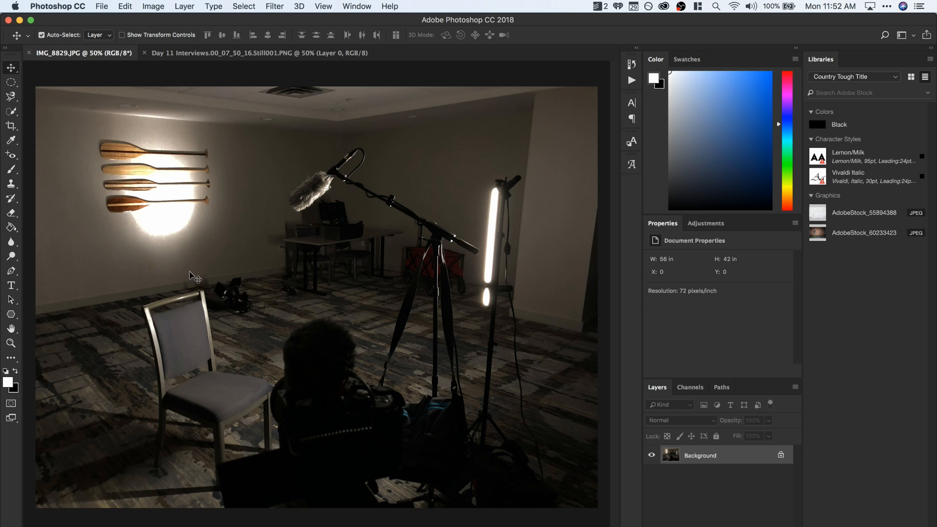
mouse_move(241, 309)
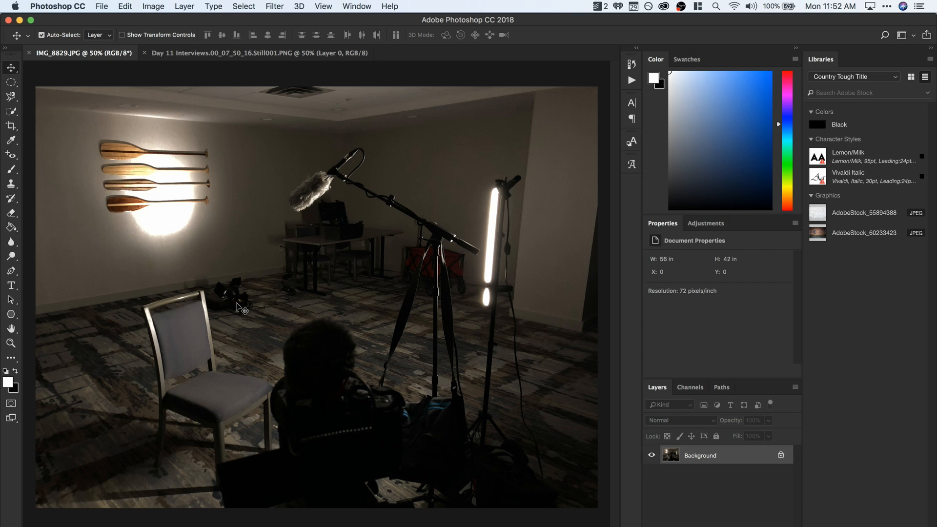
mouse_move(417, 222)
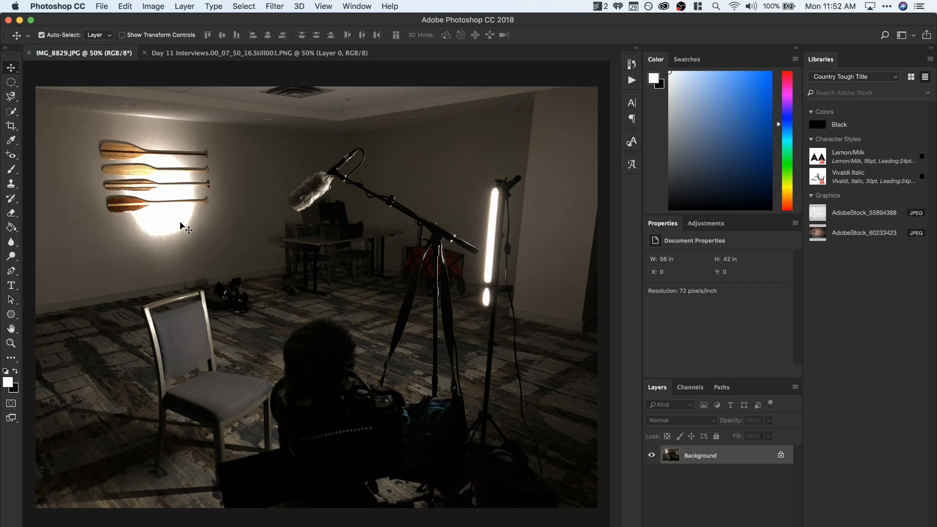
mouse_move(217, 164)
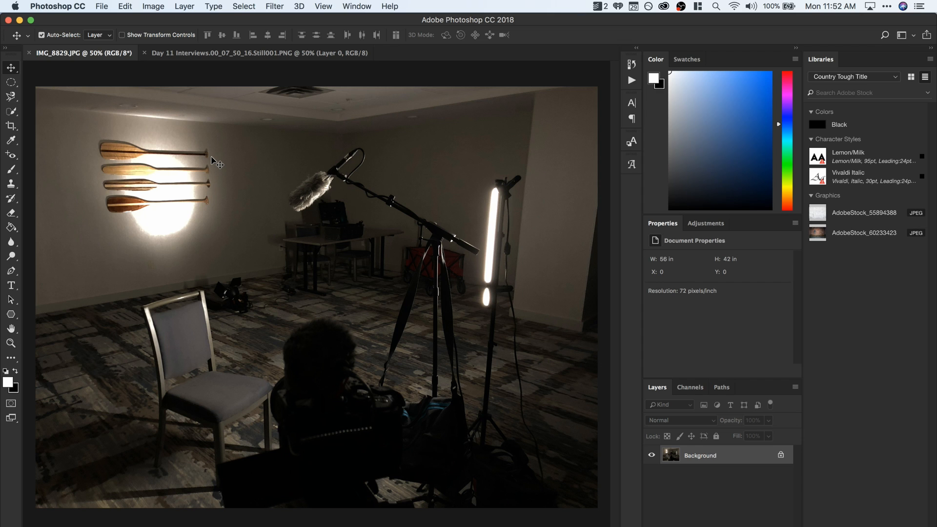
mouse_move(245, 191)
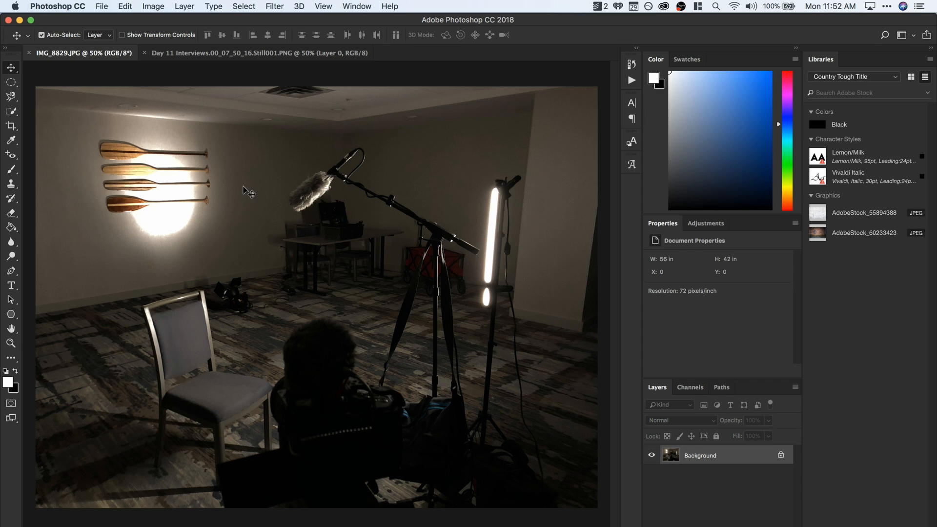
mouse_move(251, 68)
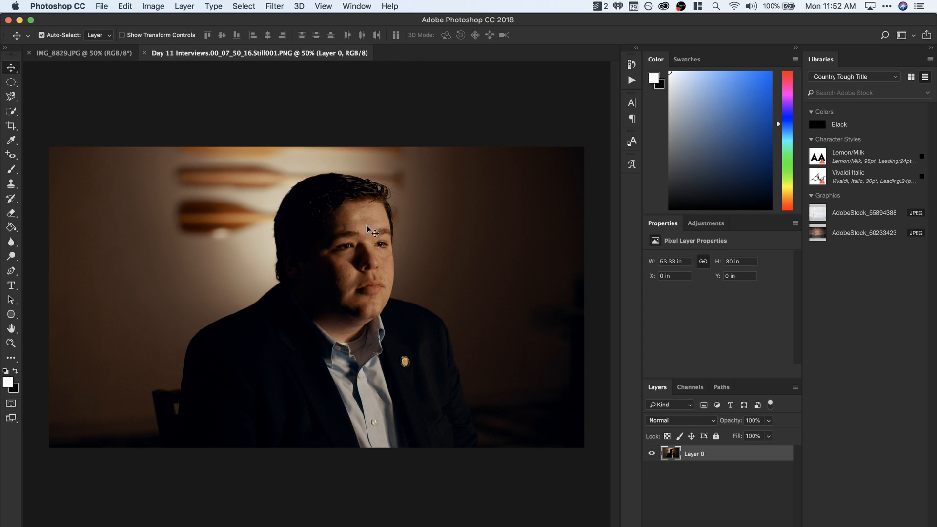
mouse_move(491, 211)
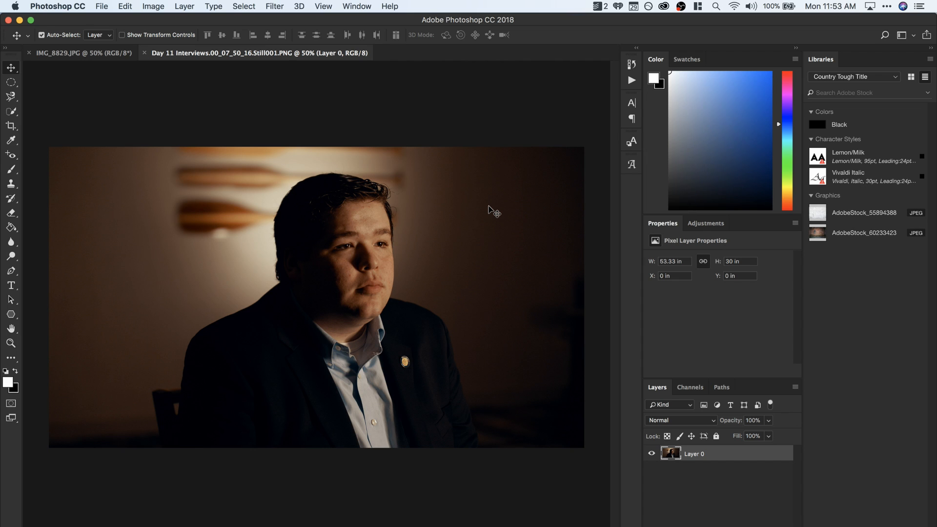
mouse_move(276, 301)
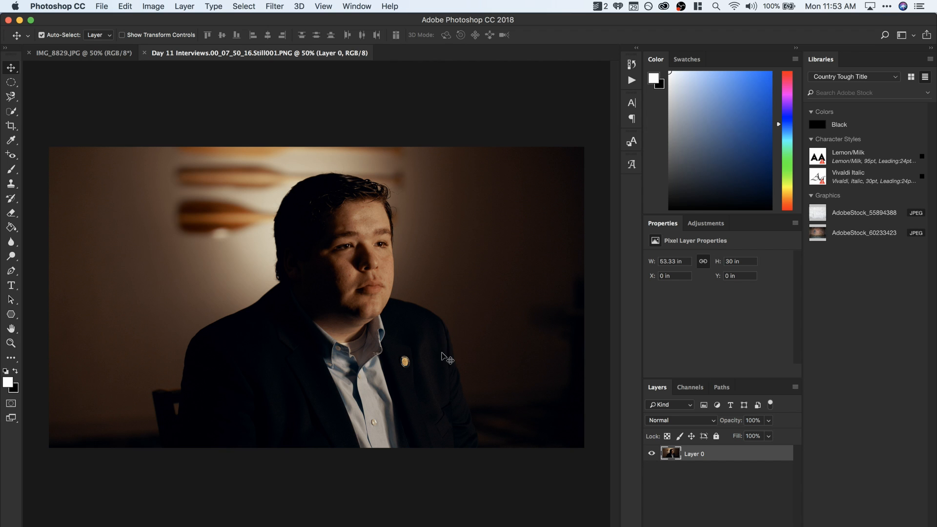
mouse_move(439, 316)
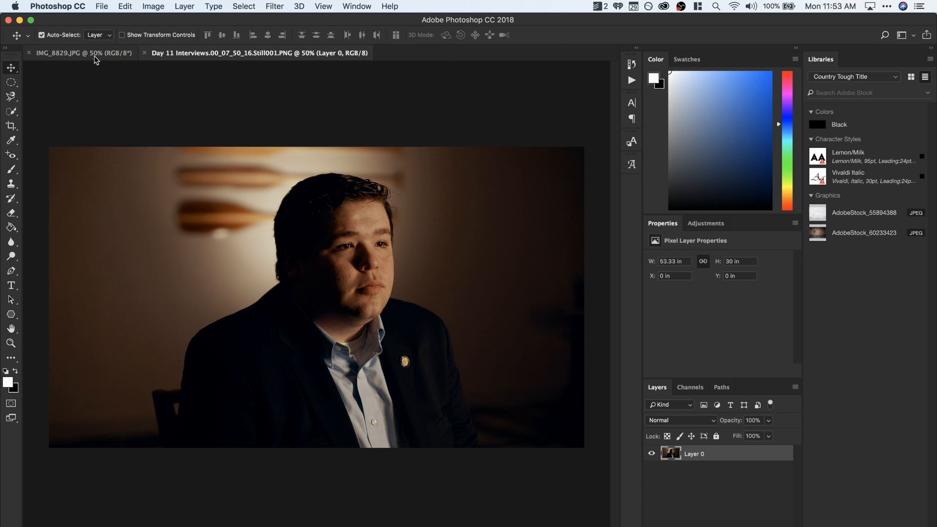
left_click(82, 53)
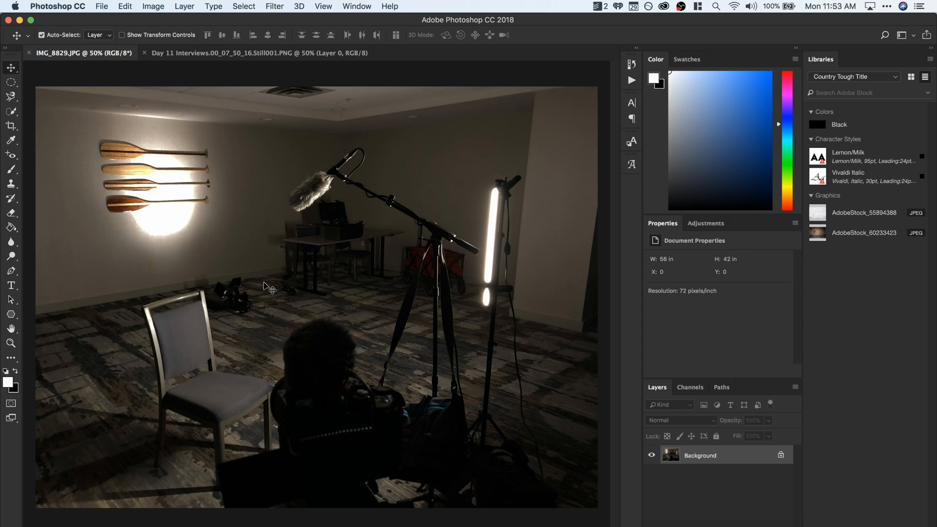
mouse_move(260, 133)
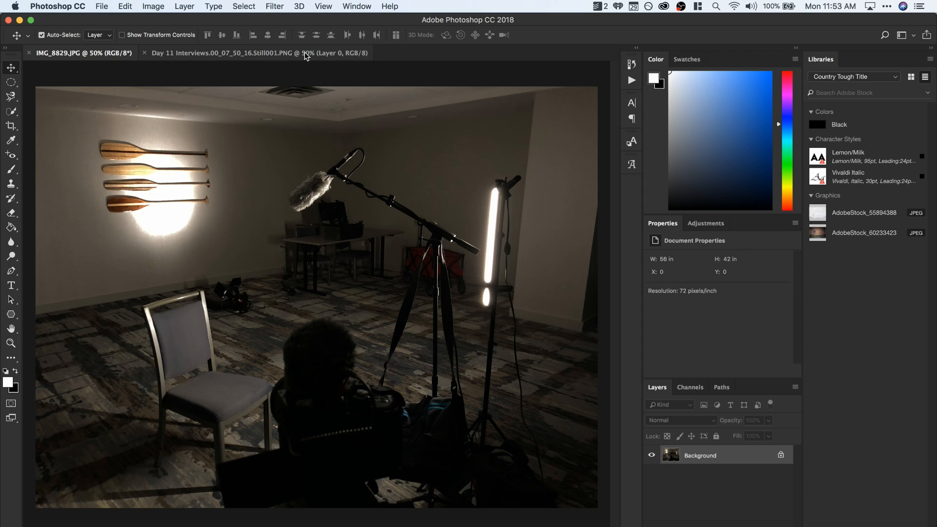
left_click(256, 52)
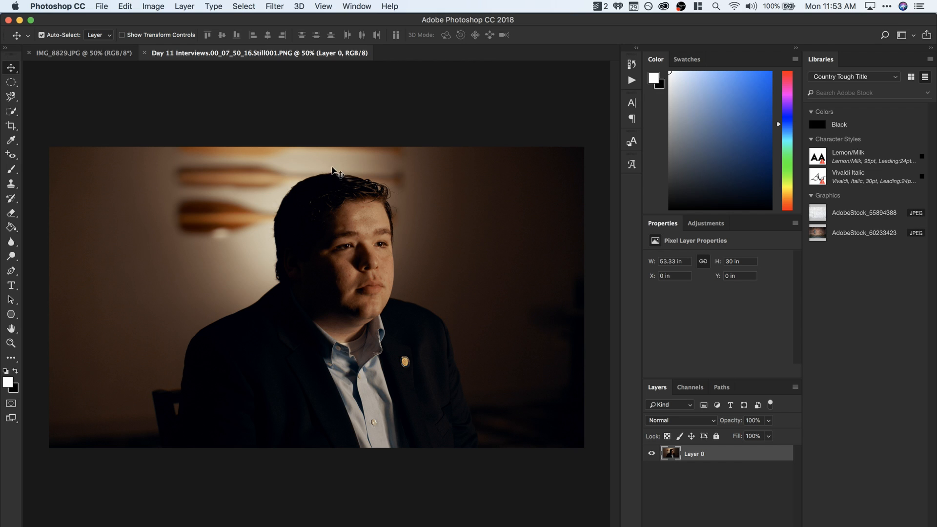
mouse_move(306, 270)
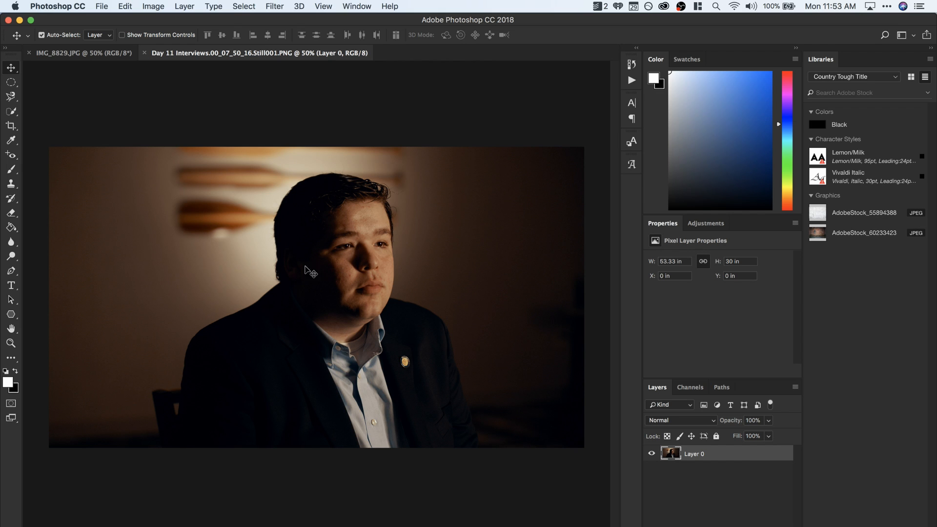
mouse_move(277, 254)
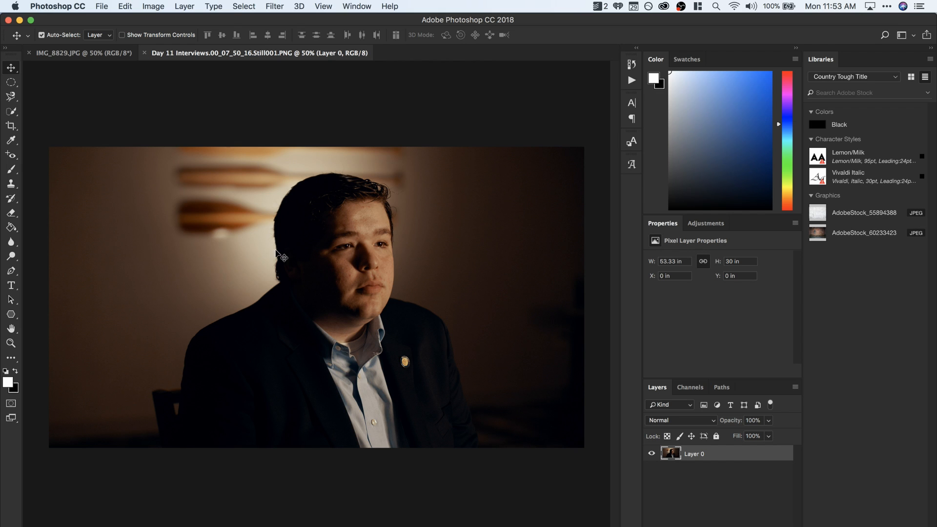
mouse_move(568, 295)
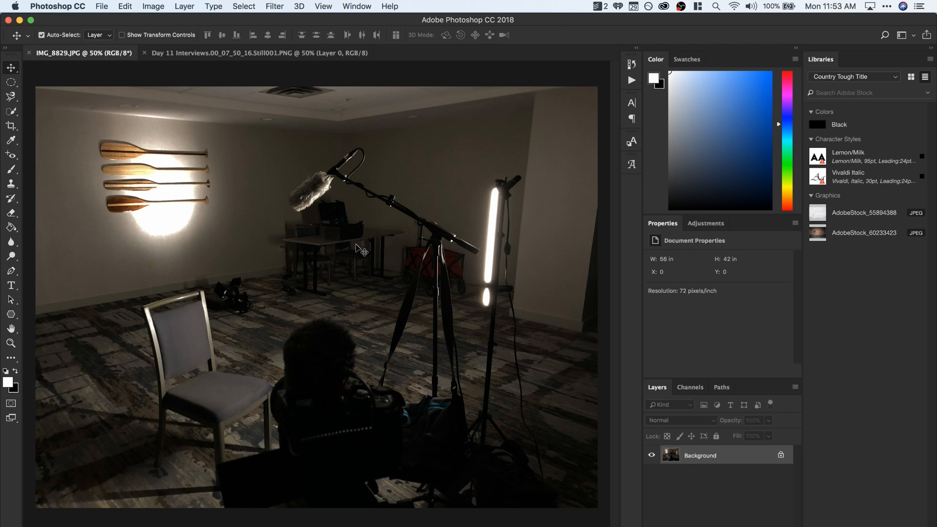
mouse_move(331, 247)
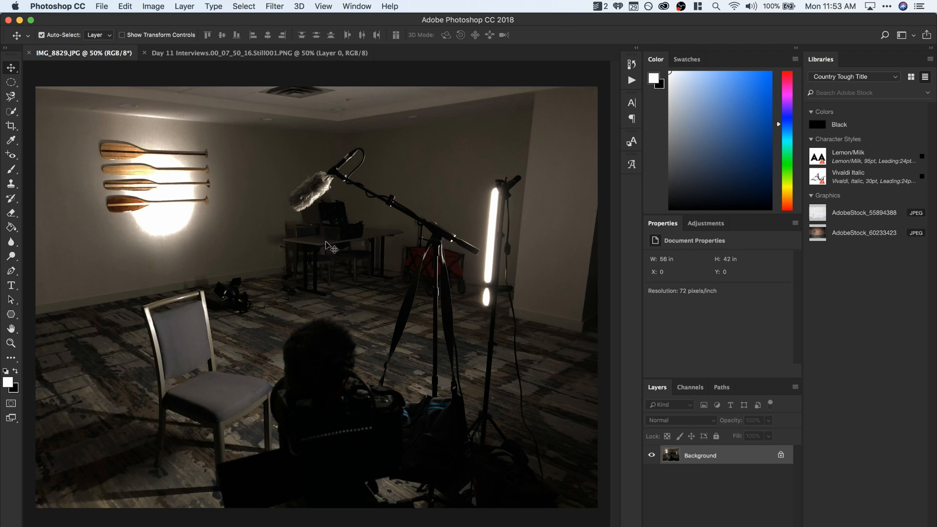
mouse_move(301, 267)
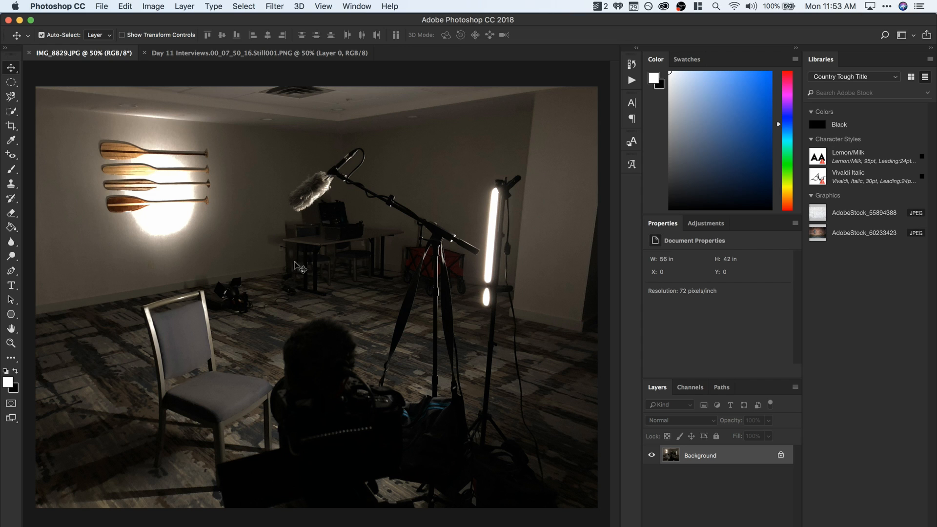
mouse_move(318, 245)
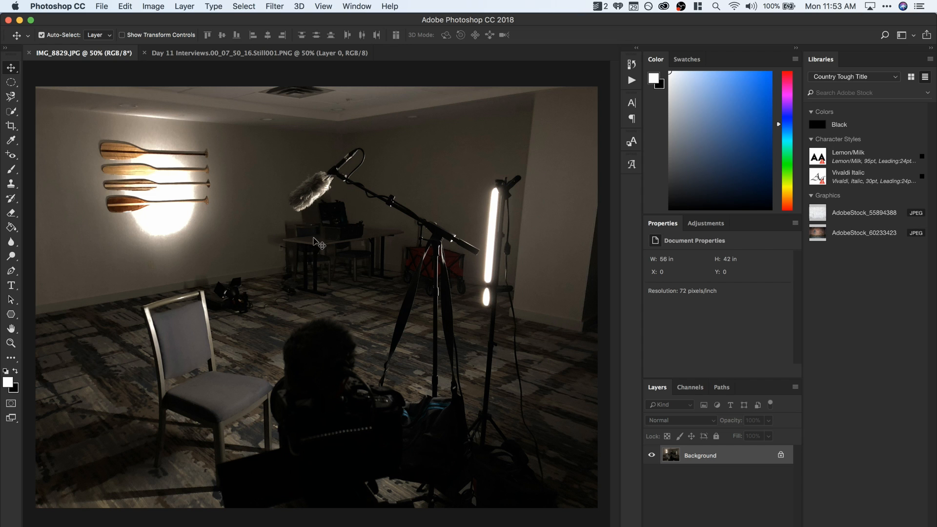
mouse_move(200, 275)
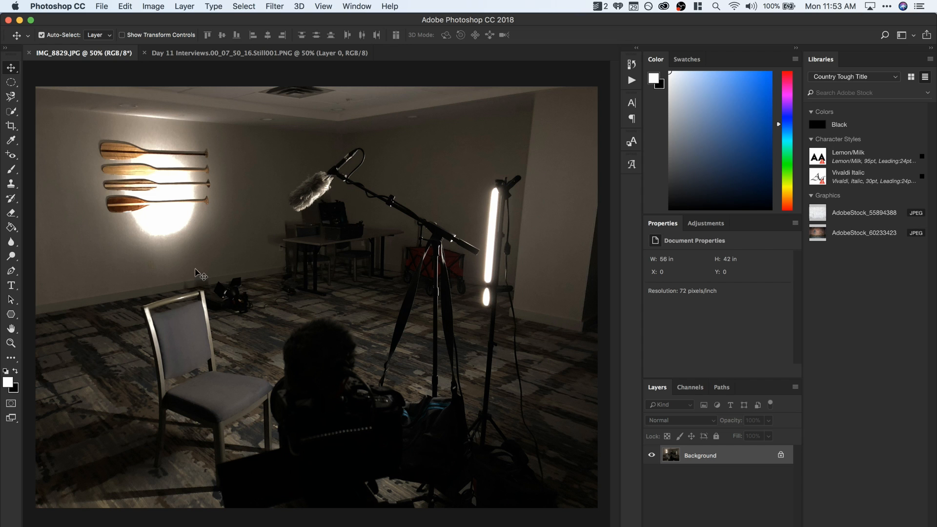
mouse_move(228, 206)
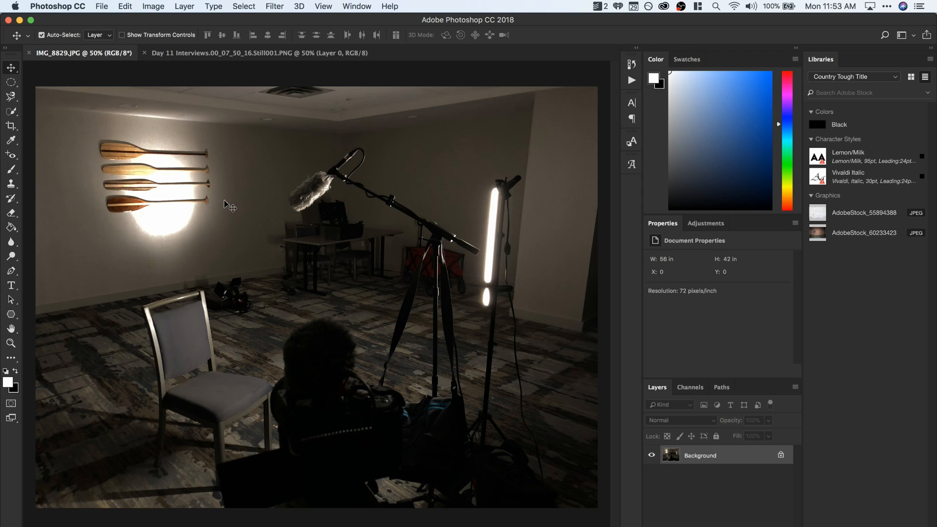
mouse_move(259, 198)
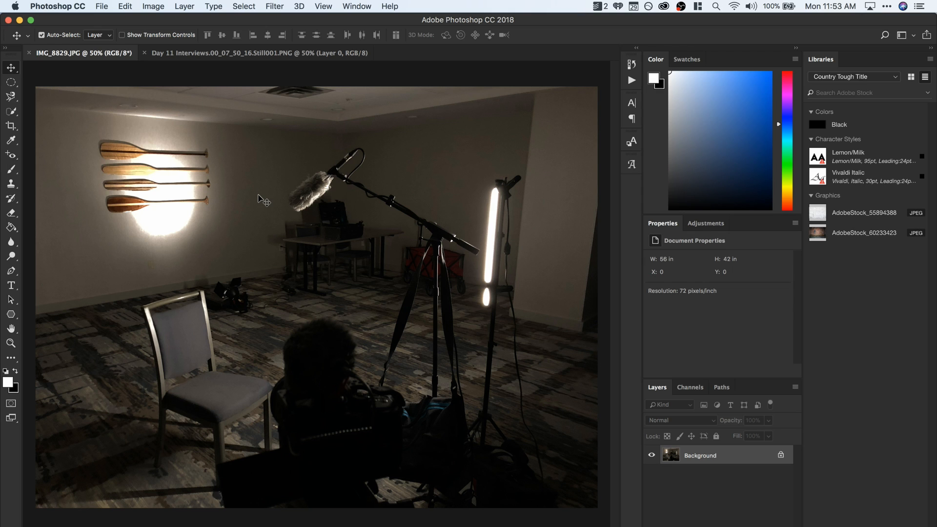
mouse_move(243, 176)
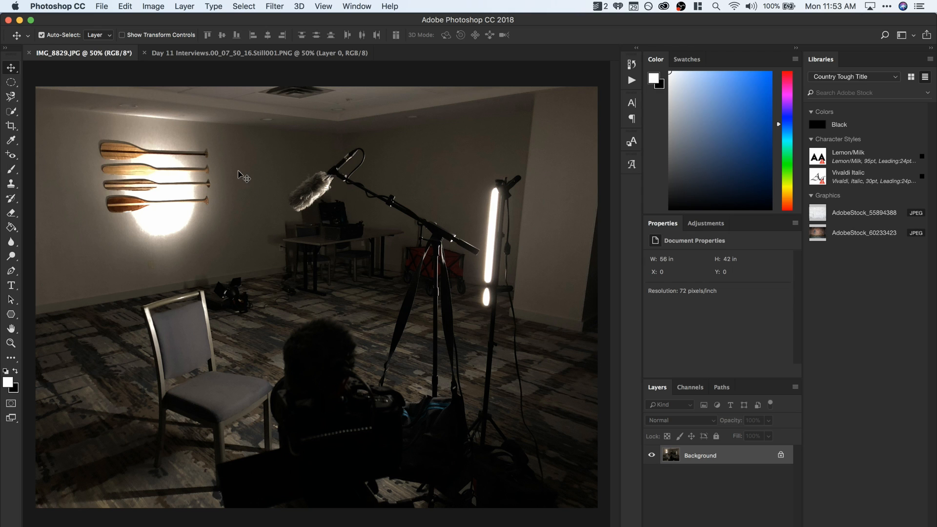
mouse_move(242, 179)
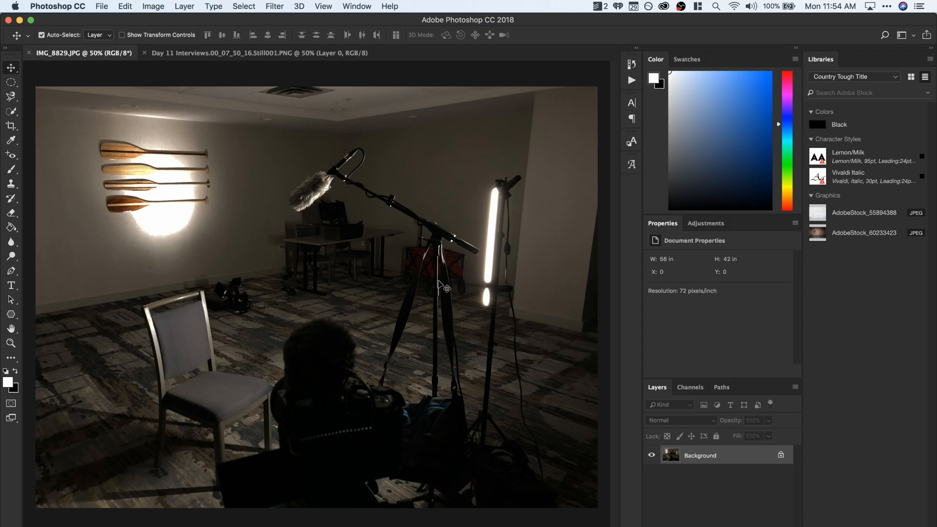
mouse_move(494, 177)
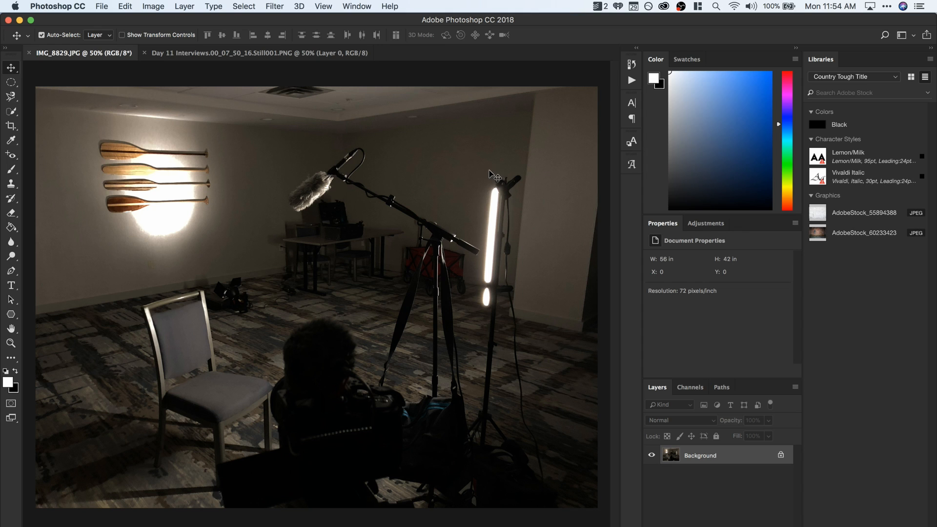
mouse_move(512, 262)
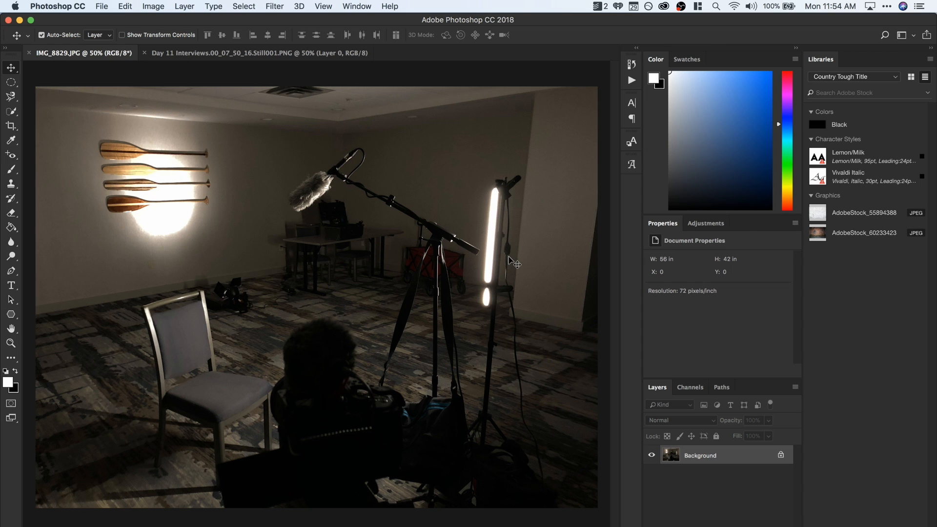
mouse_move(454, 283)
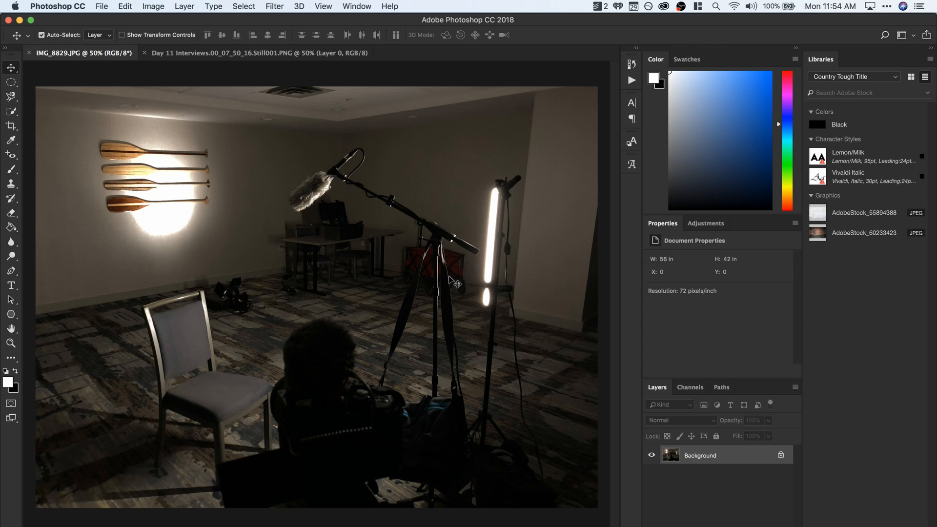
mouse_move(500, 170)
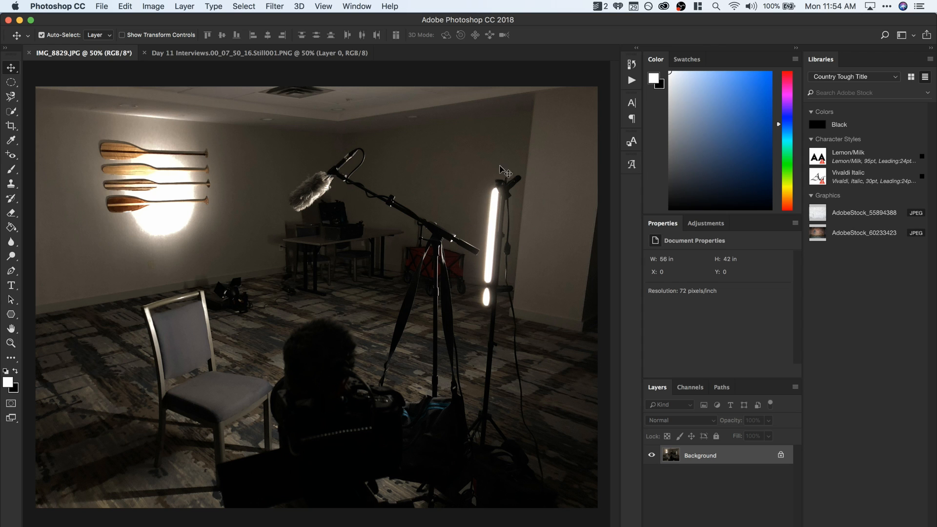
mouse_move(494, 250)
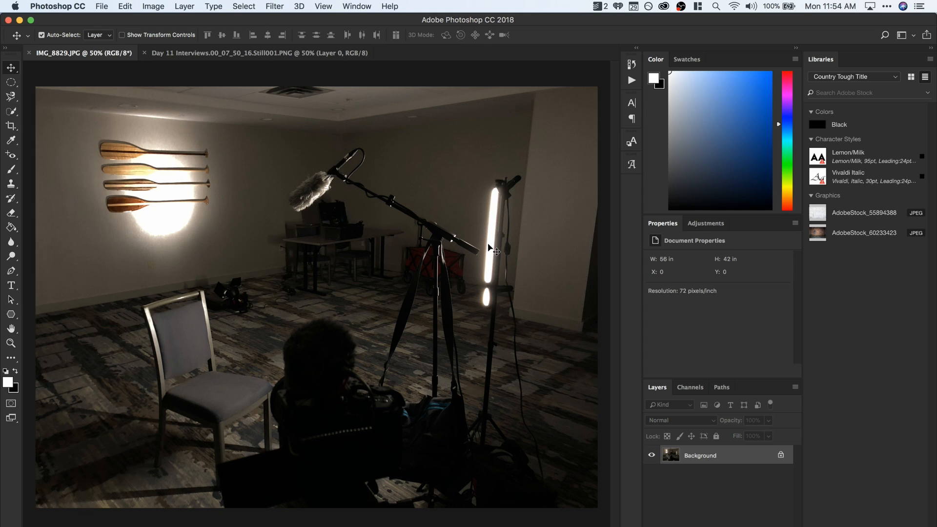
mouse_move(497, 238)
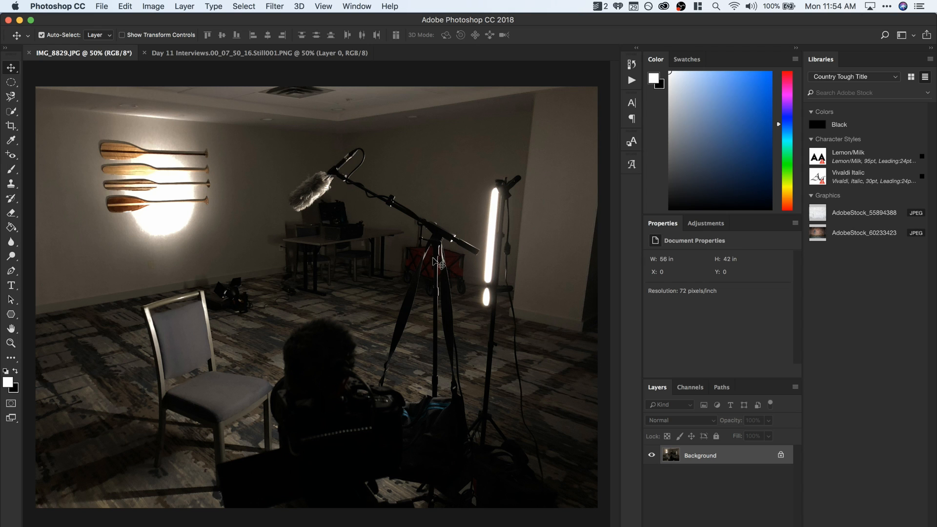
mouse_move(452, 254)
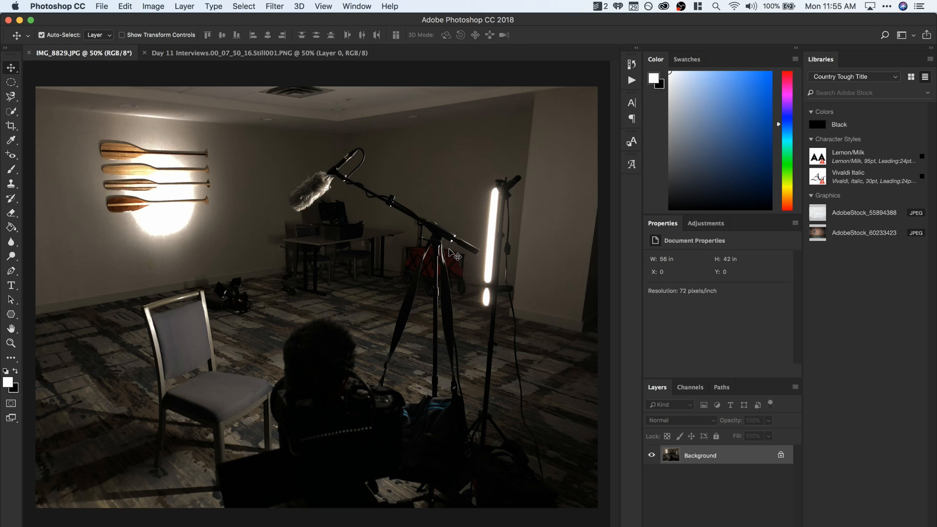
mouse_move(501, 263)
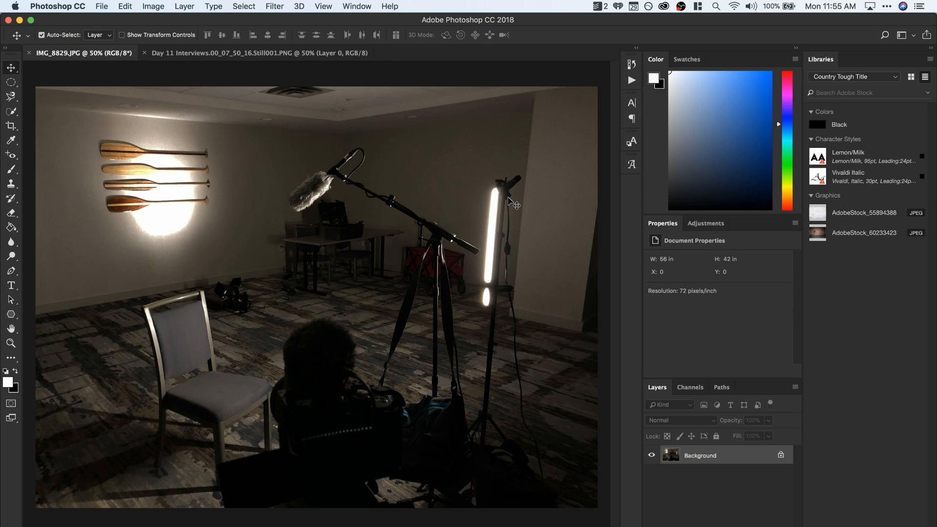
mouse_move(523, 197)
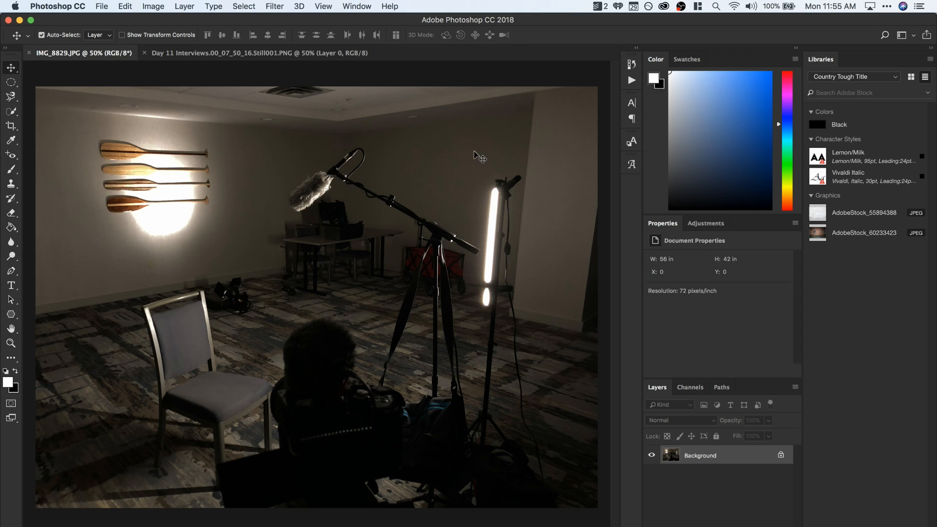
mouse_move(238, 297)
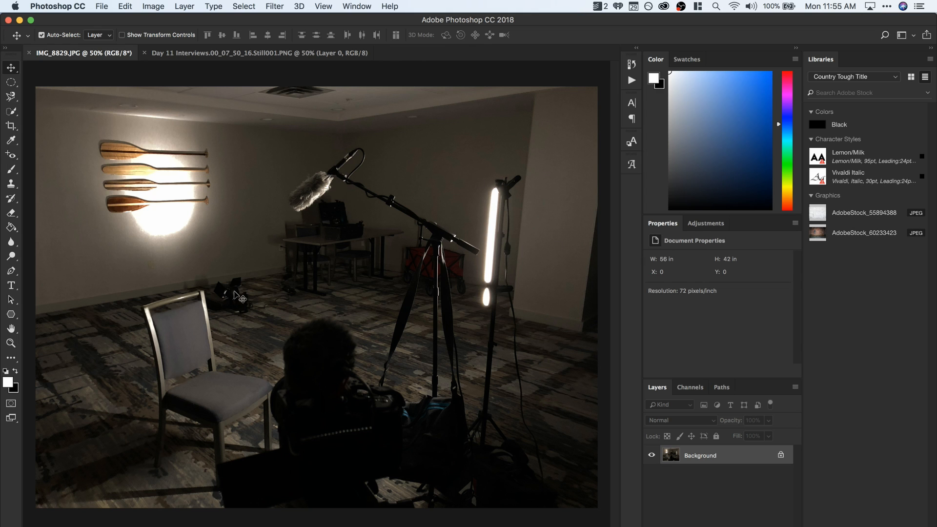
mouse_move(223, 280)
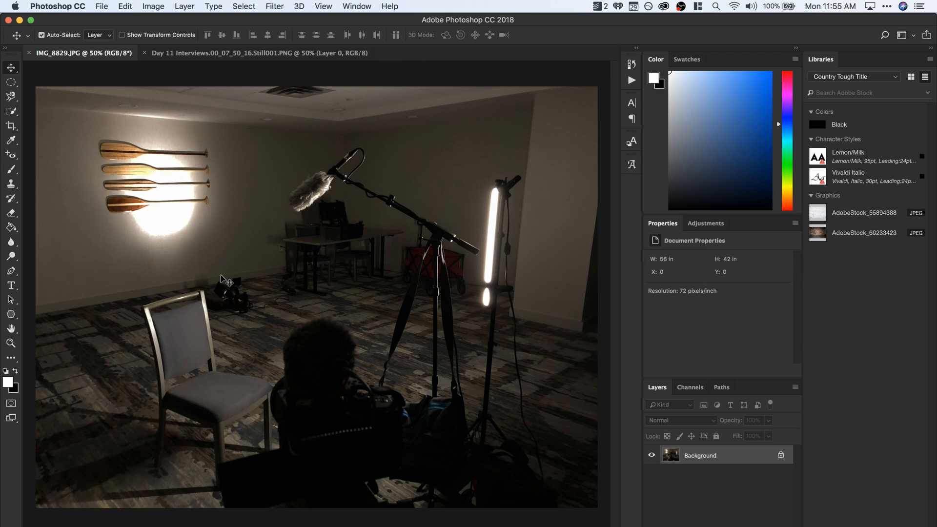
mouse_move(235, 278)
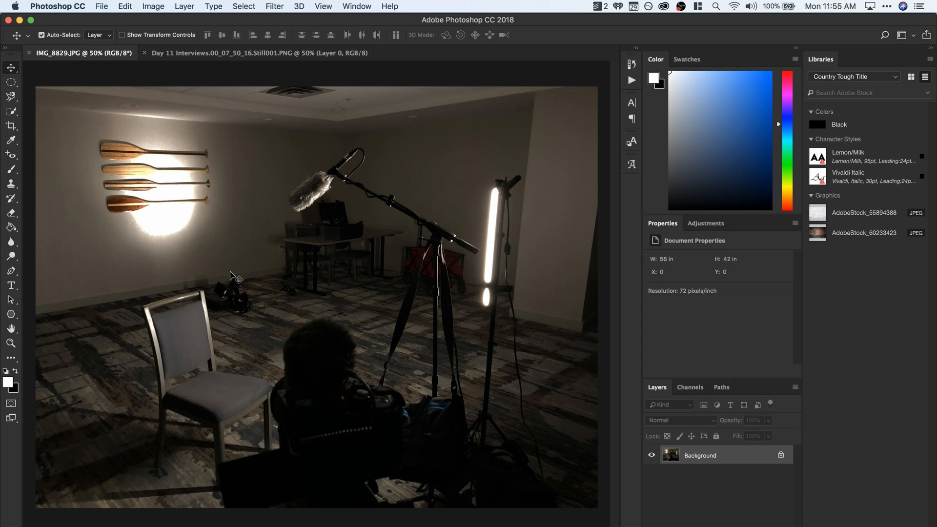
mouse_move(487, 309)
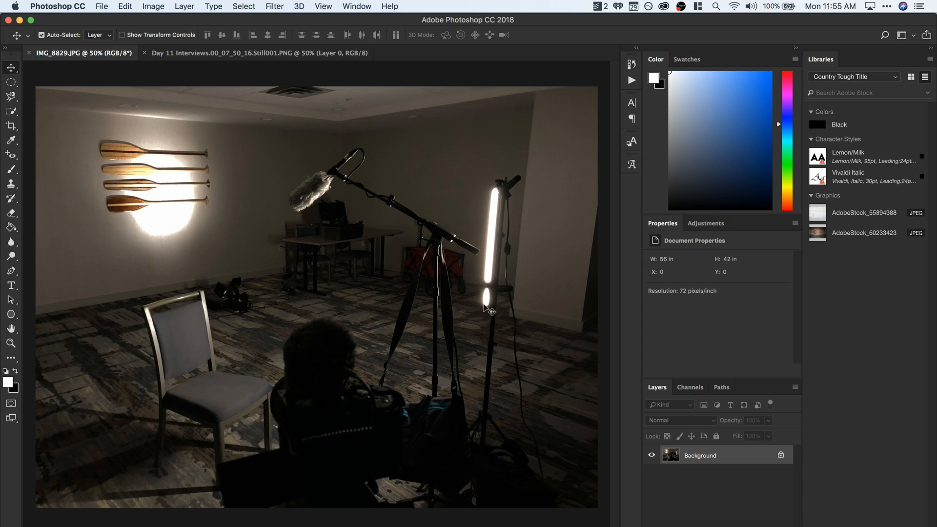
mouse_move(194, 206)
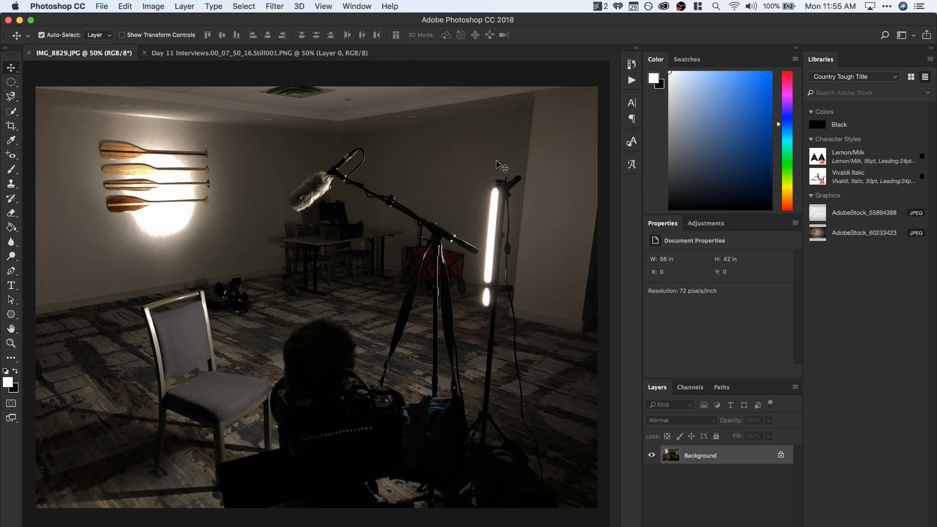
mouse_move(472, 166)
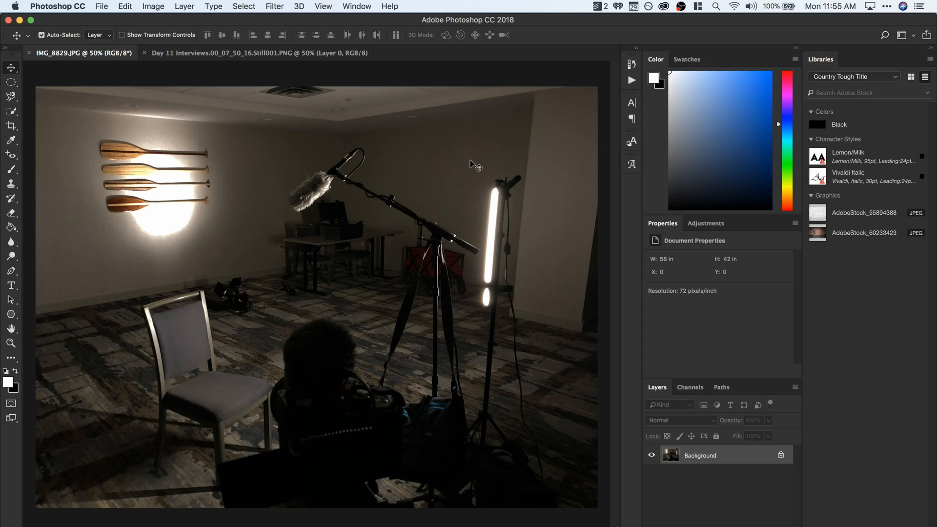
mouse_move(365, 193)
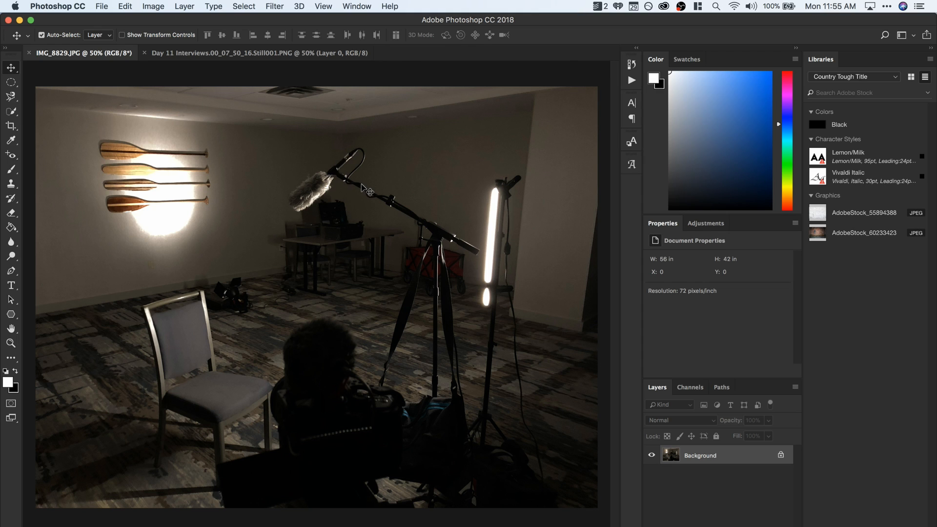
mouse_move(411, 238)
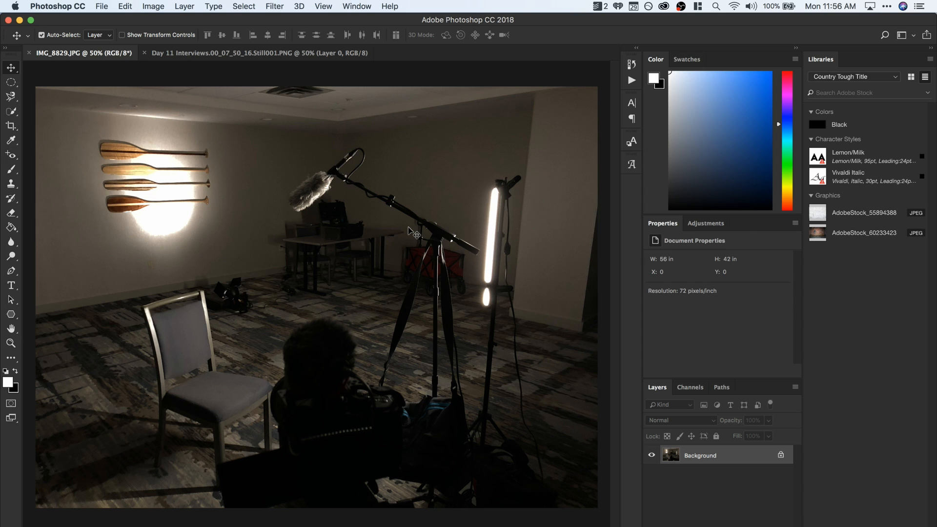
mouse_move(210, 166)
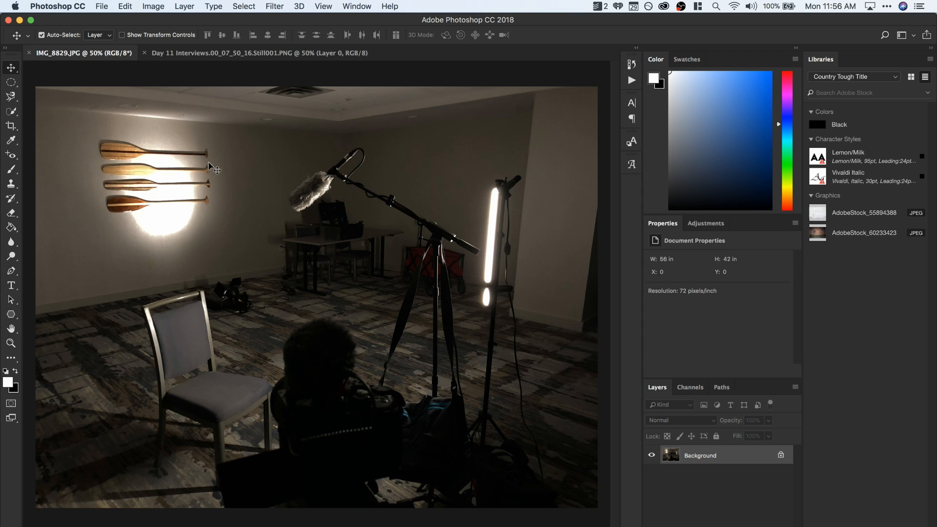
mouse_move(181, 240)
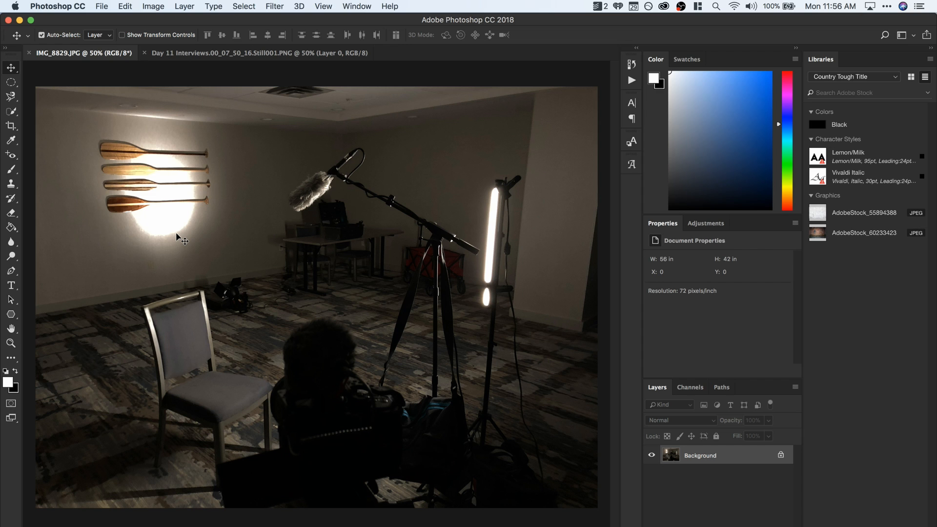
mouse_move(176, 293)
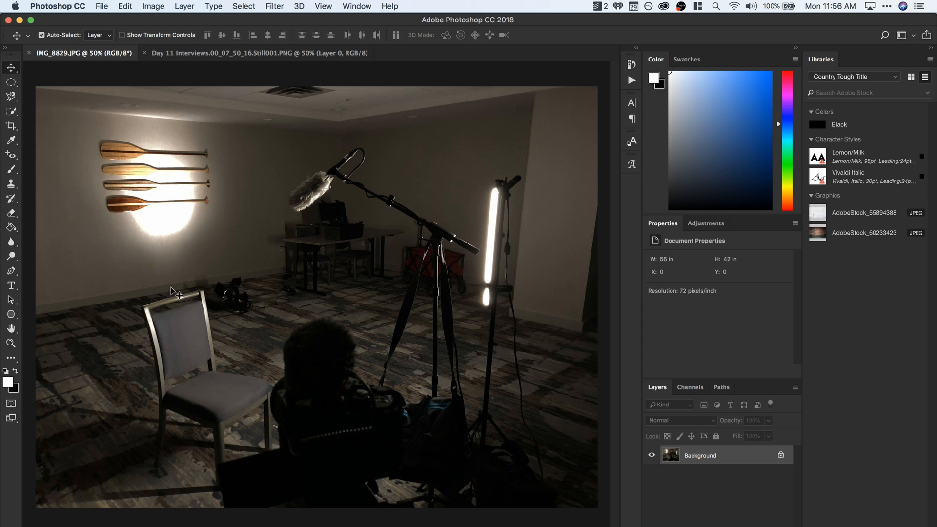
mouse_move(194, 192)
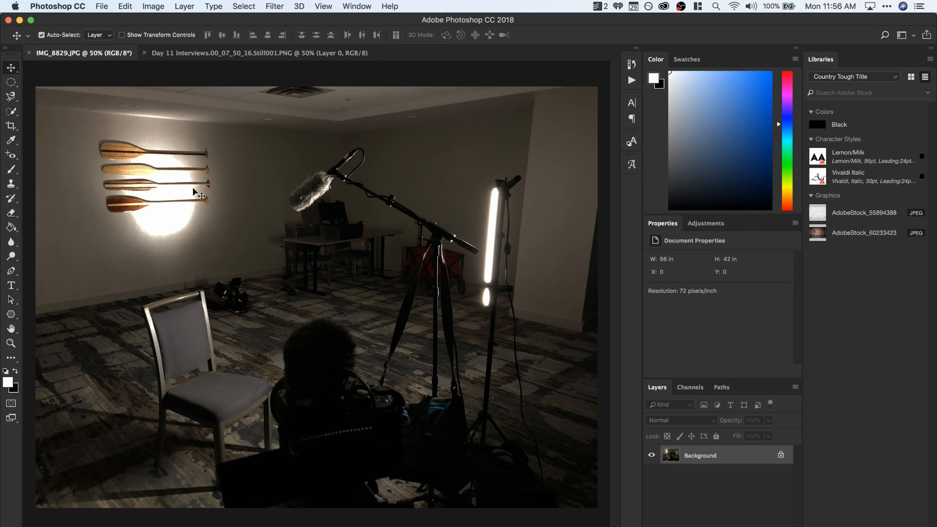
mouse_move(472, 338)
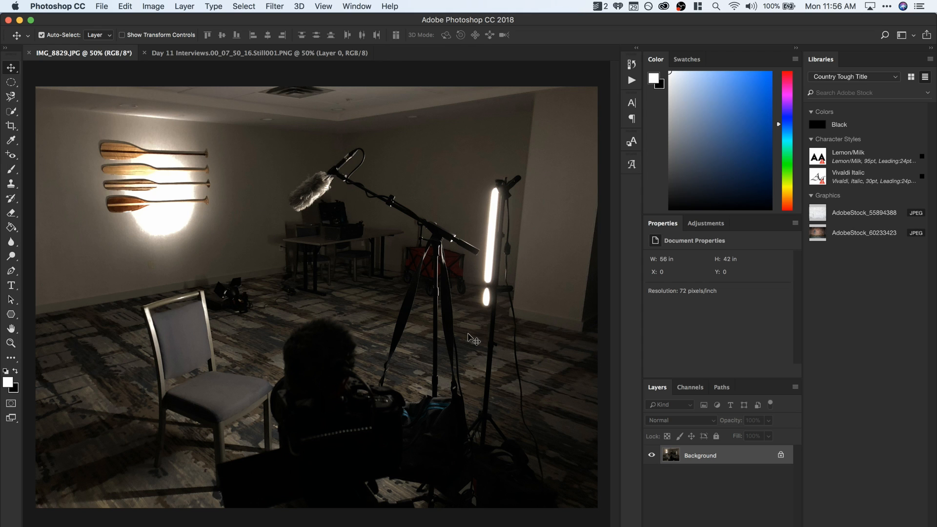
mouse_move(456, 204)
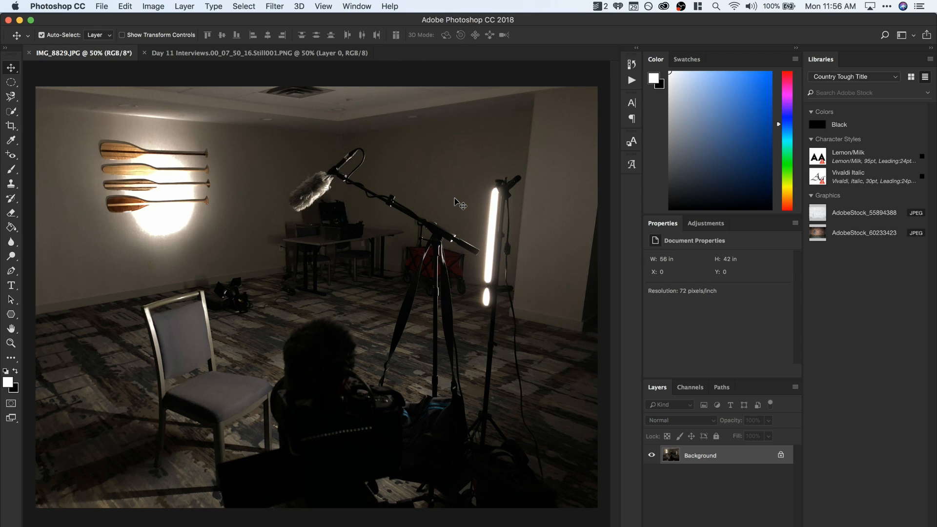
mouse_move(136, 278)
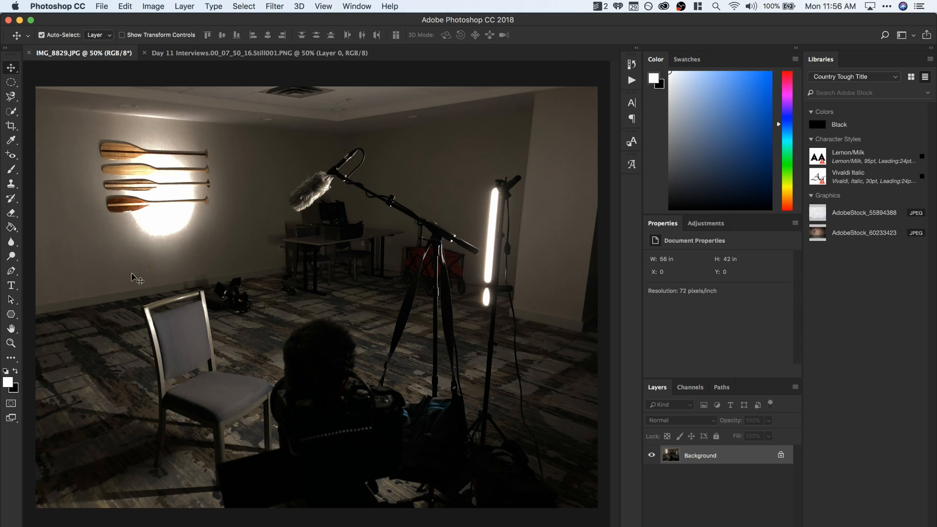
mouse_move(190, 172)
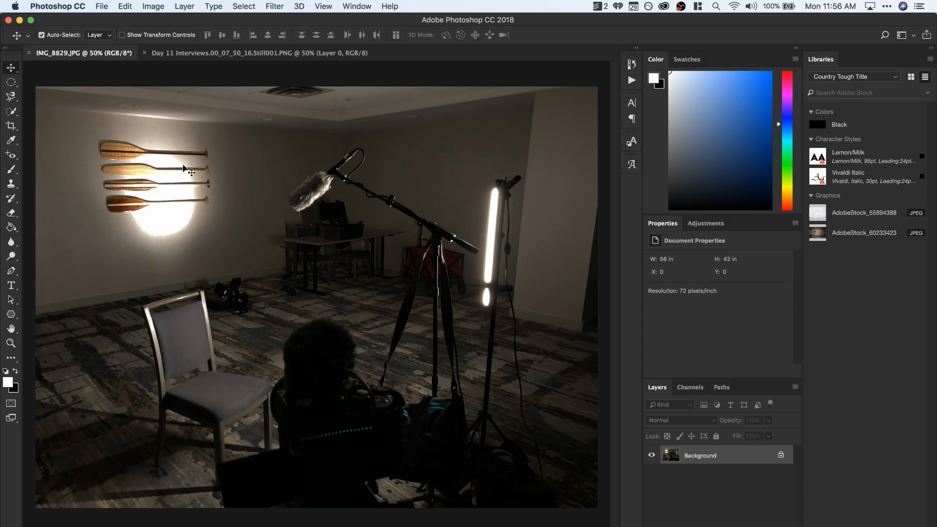
mouse_move(112, 262)
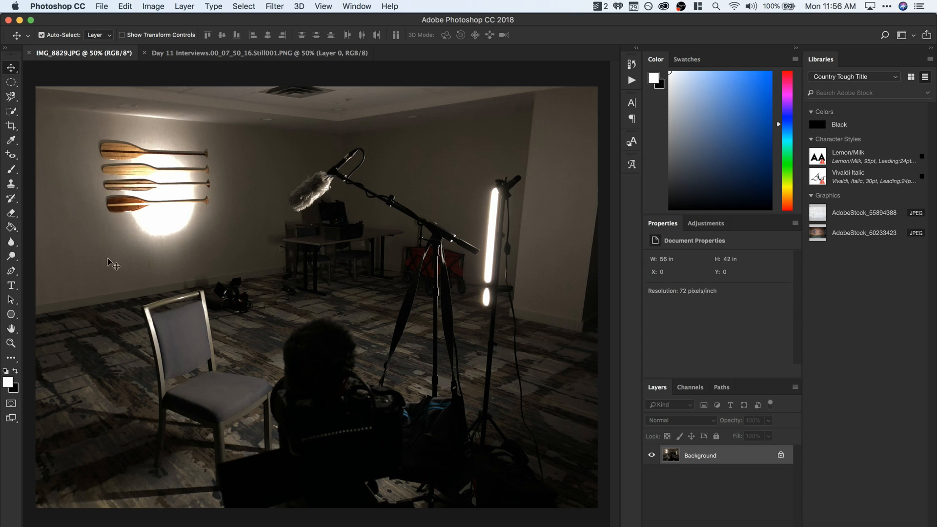
mouse_move(447, 234)
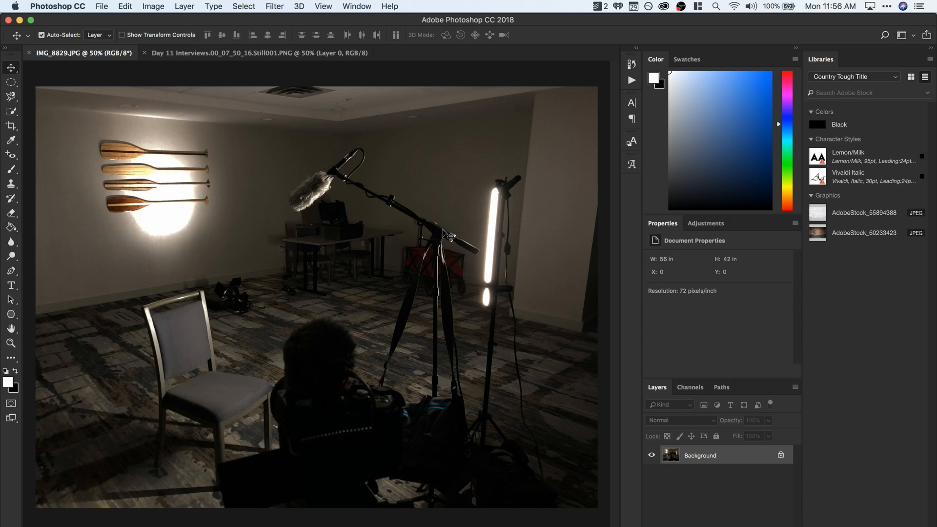
mouse_move(467, 242)
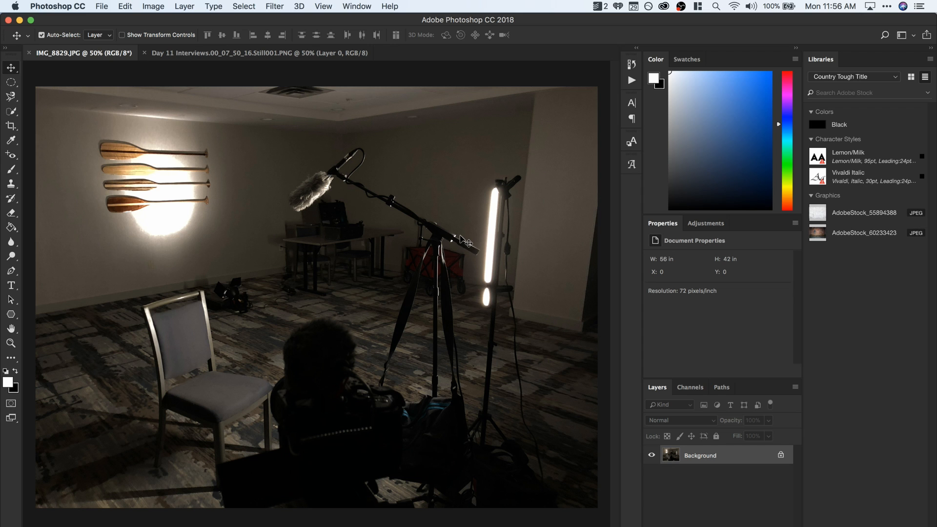
mouse_move(320, 60)
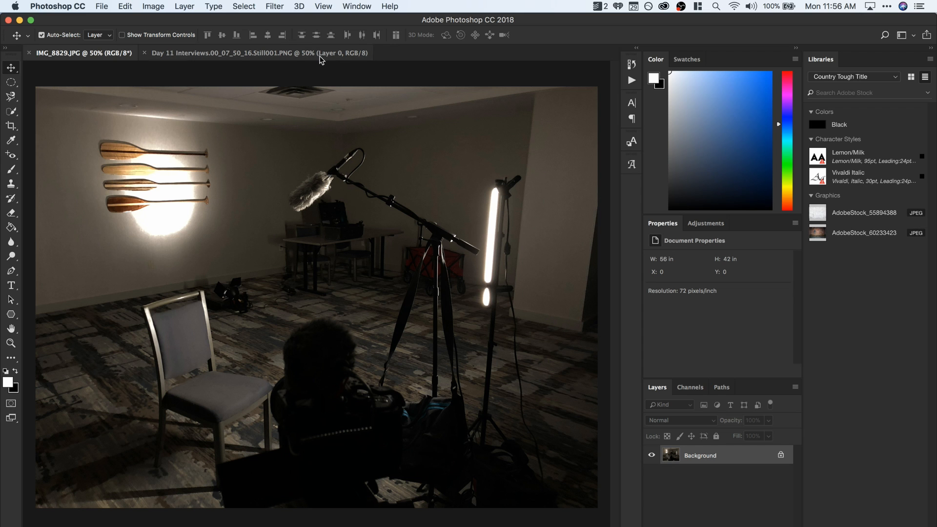